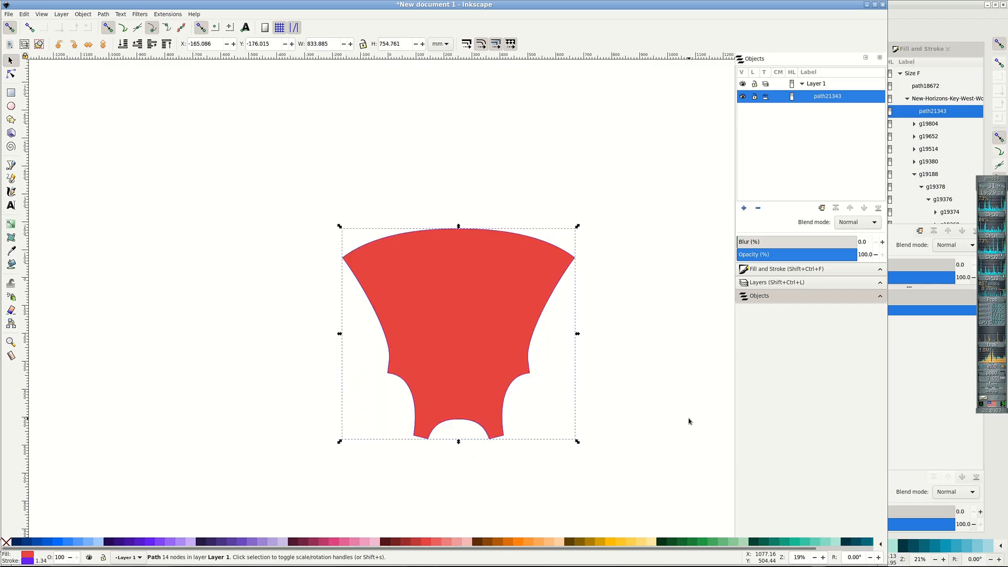
- Start importing the sewing pattern PDF so its import settings dialog appears
key("ctrl+a")
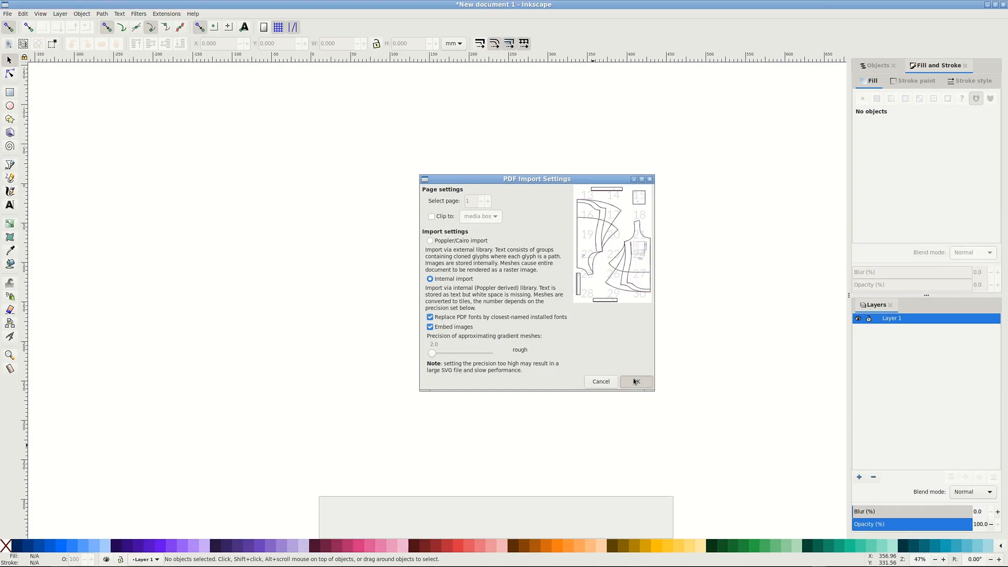
- Confirm the PDF import, zoom out and expand the imported group in the Objects panel
left_click(635, 381)
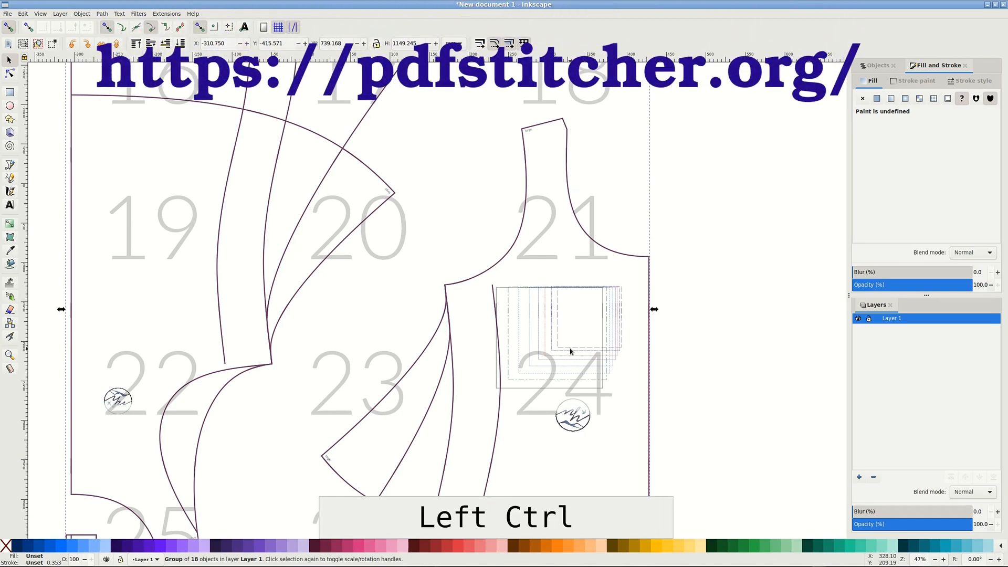
scroll("down", 3)
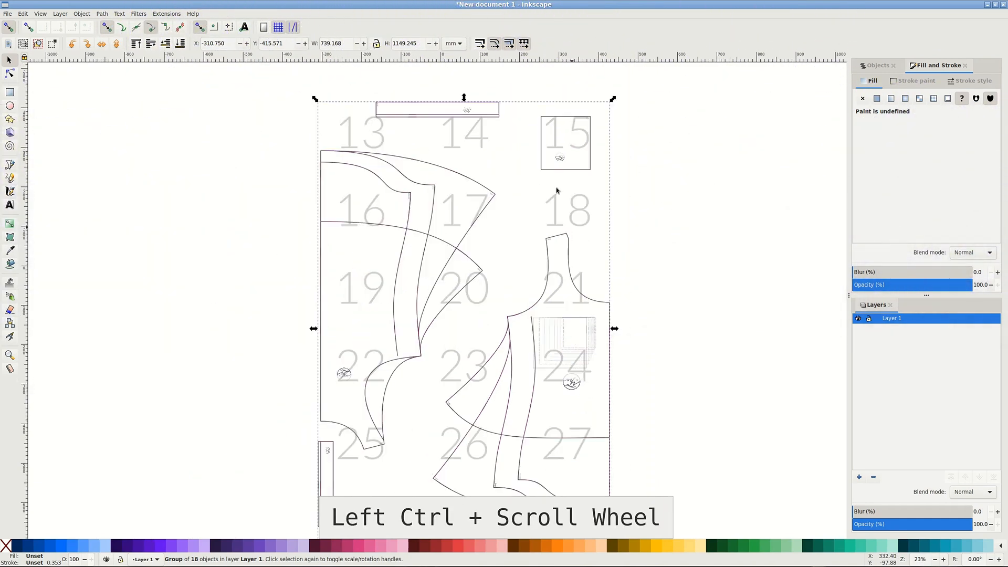
left_click(876, 65)
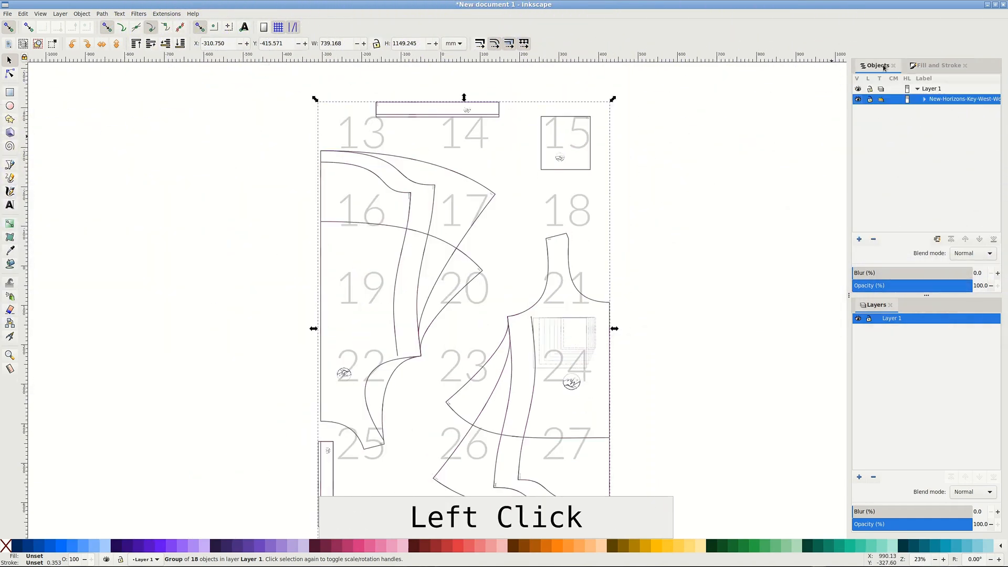
left_click(924, 100)
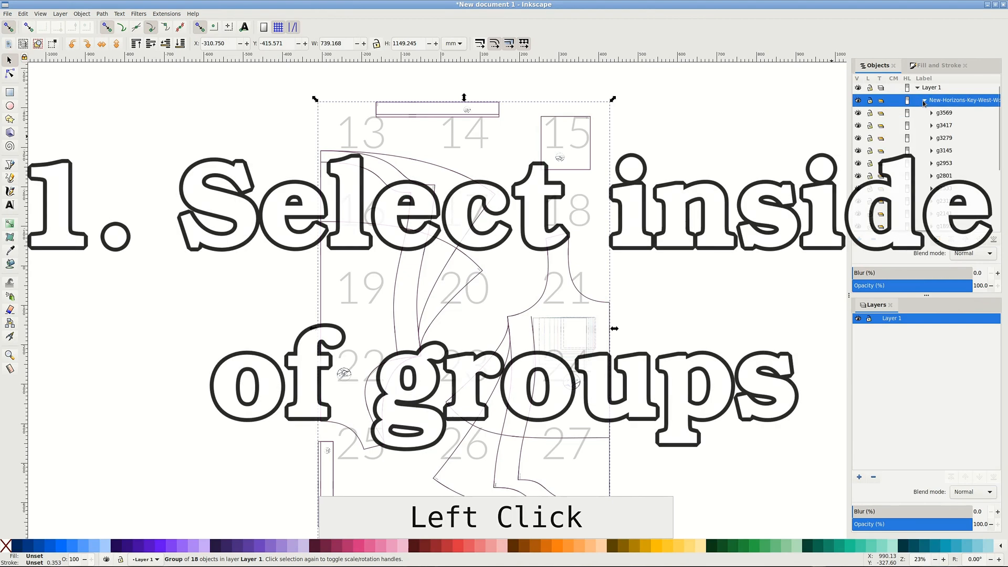
key("ctrl")
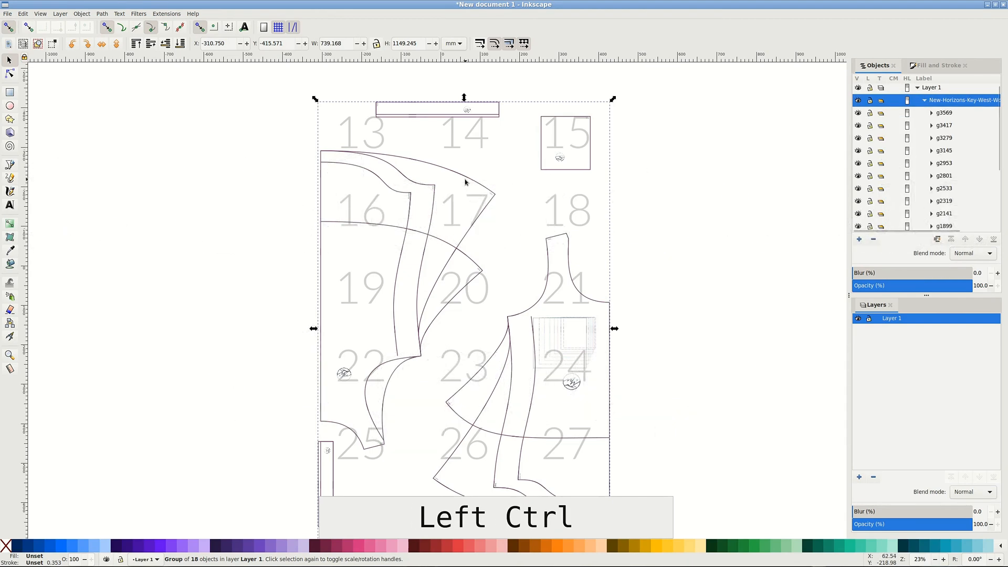
- Select all the grey page-number labels via Select Same and delete them
left_click(386, 184)
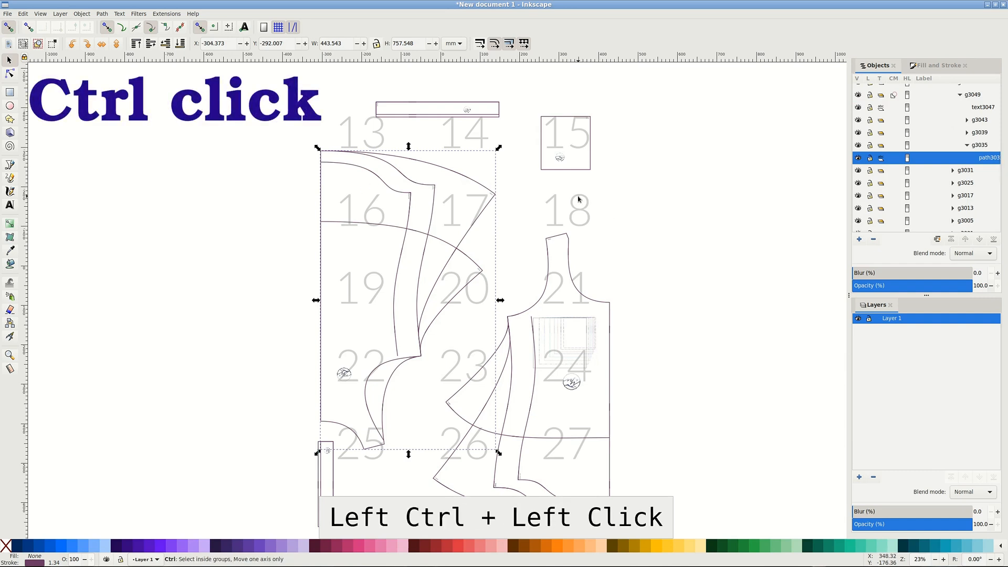
left_click(565, 210)
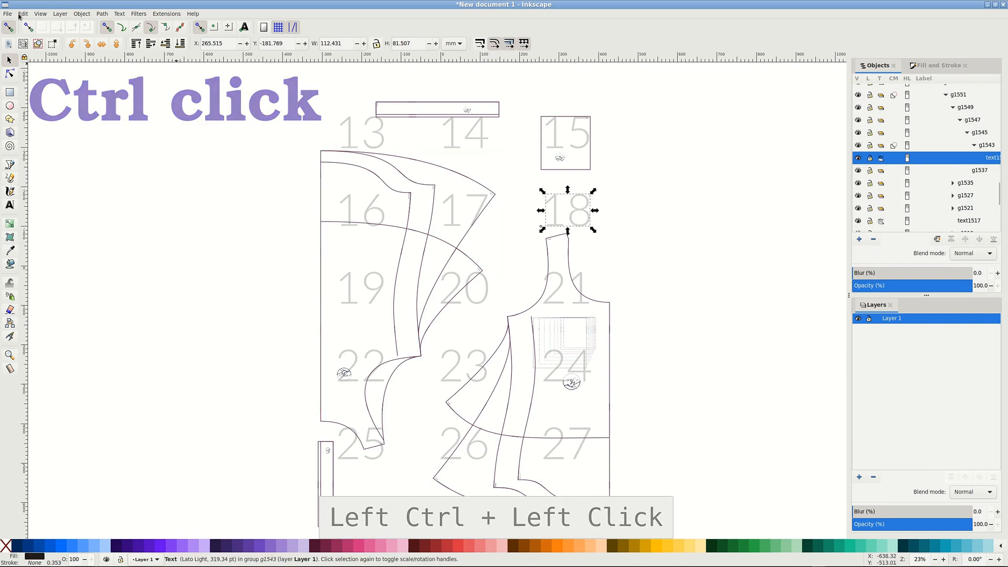
left_click(22, 14)
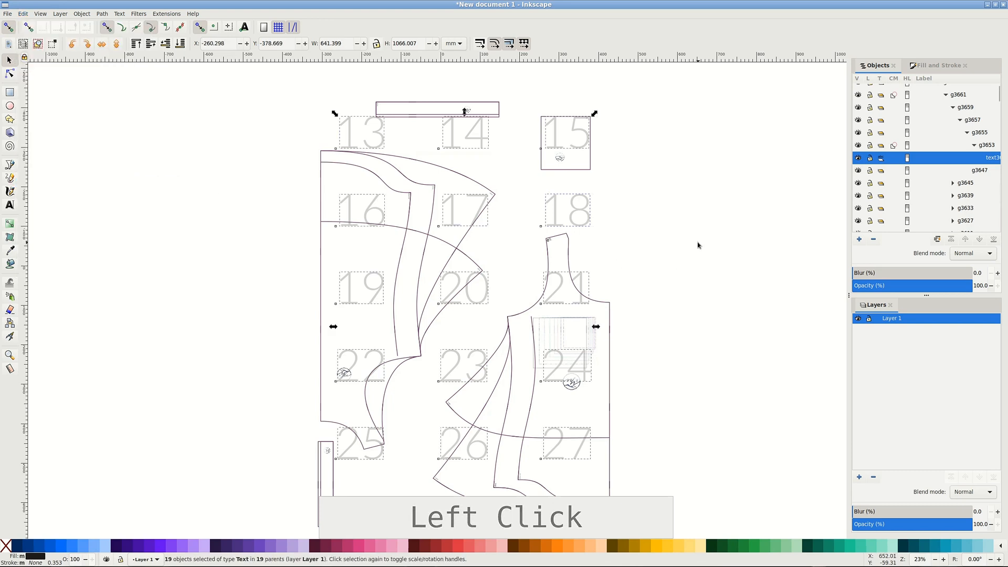
key("Delete")
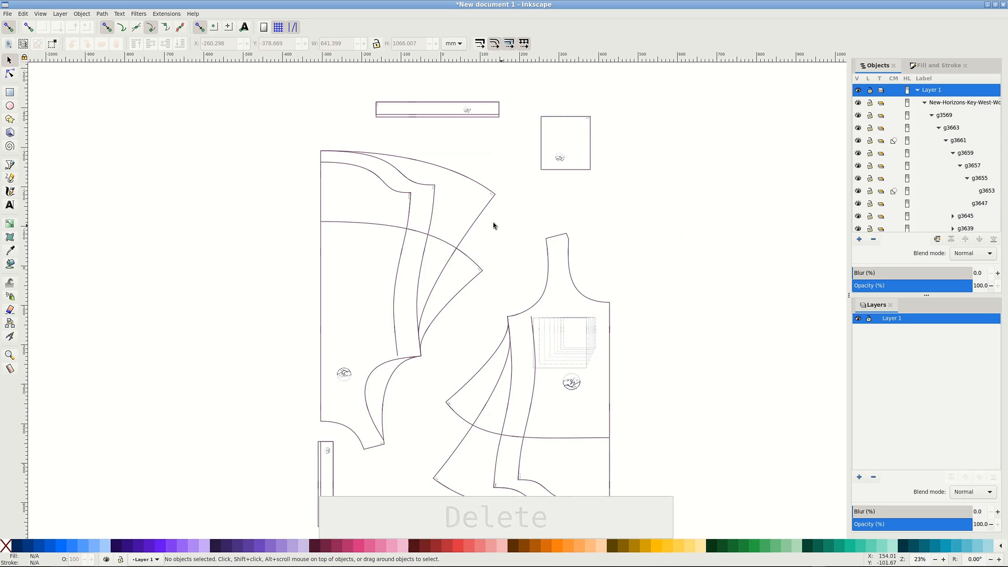
- Duplicate the tall left piece outline, move the copy left of the sheet, then select the whole group
left_click(468, 183)
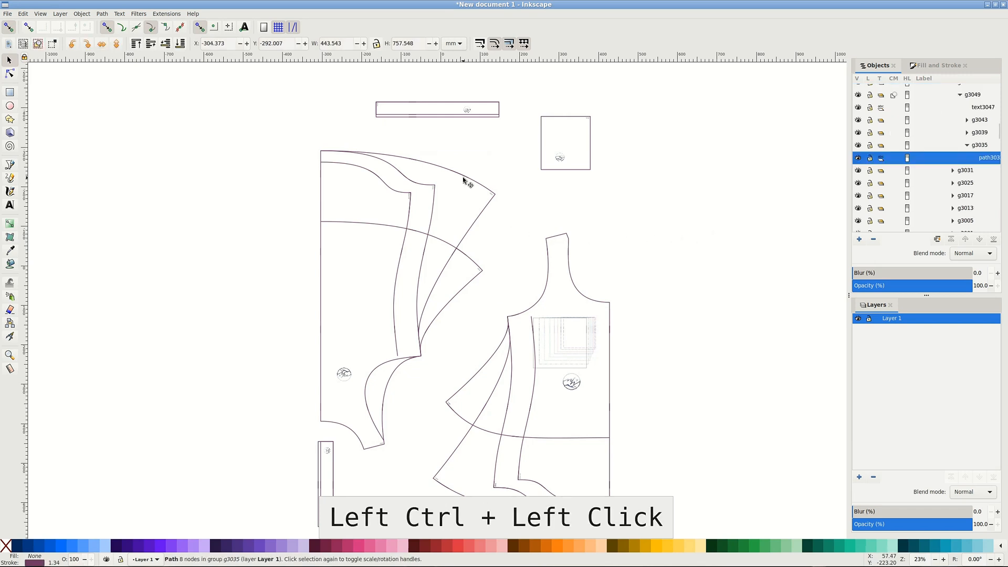
left_click(467, 180)
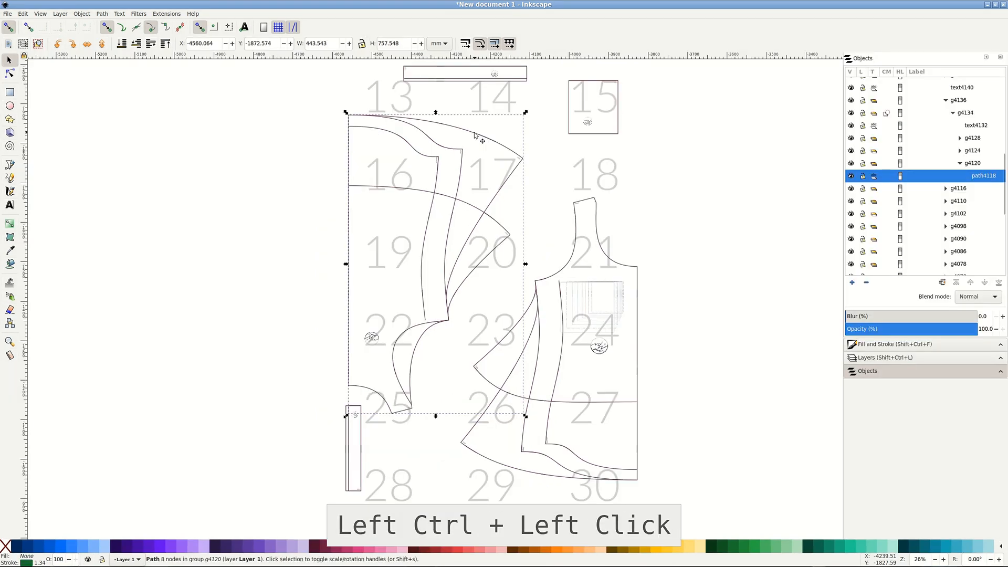
key("ctrl+d")
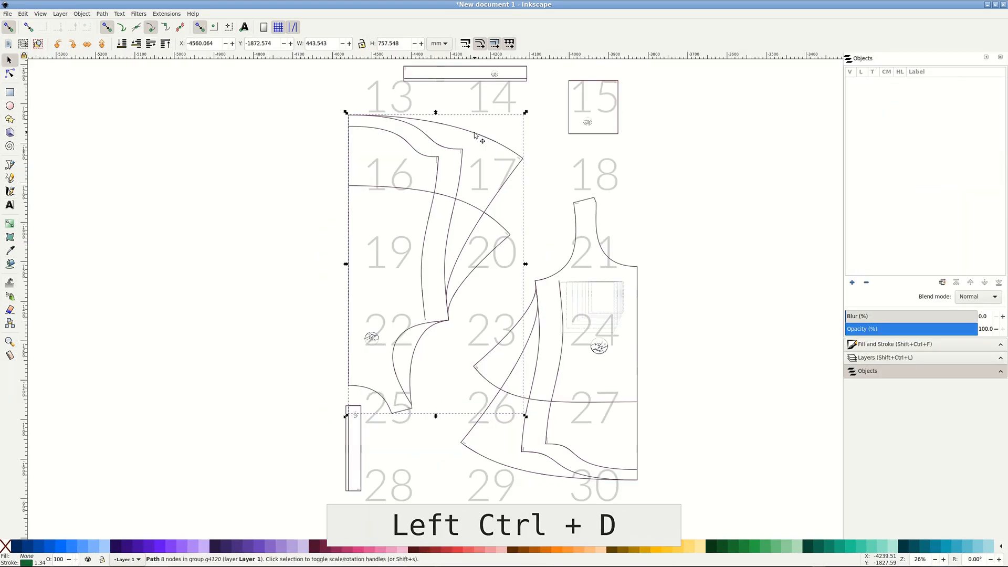
left_click(434, 25)
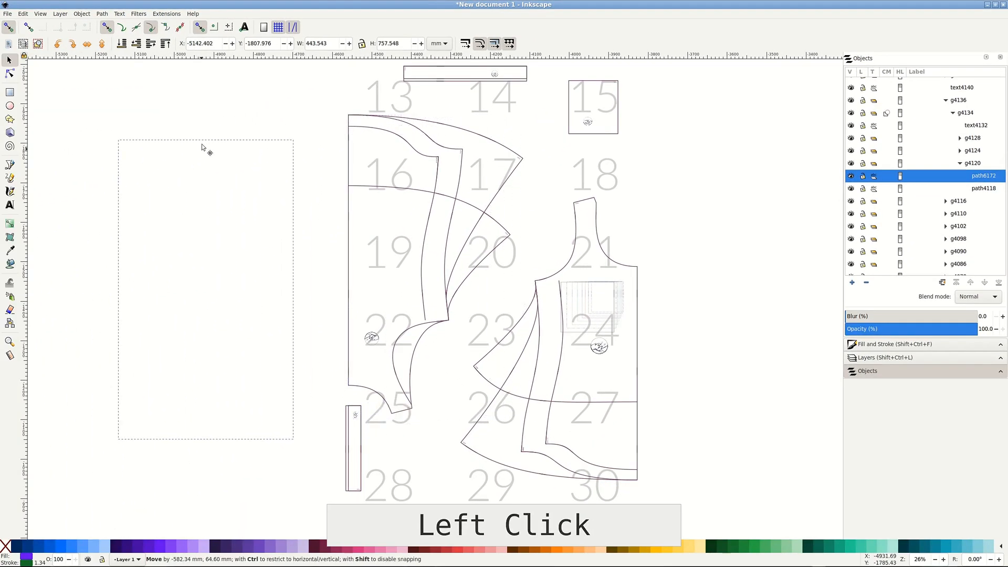
left_click(206, 148)
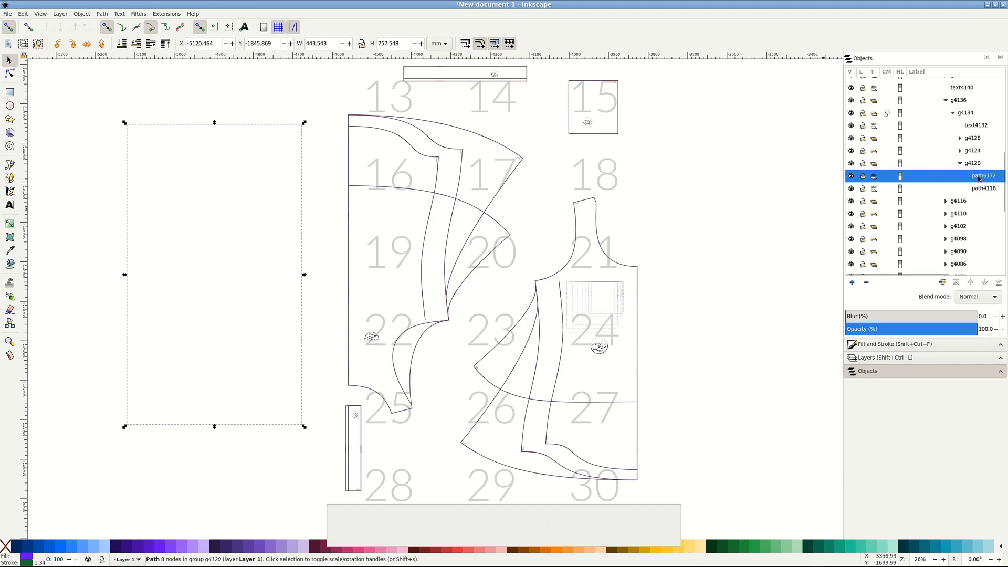
key("ctrl+a")
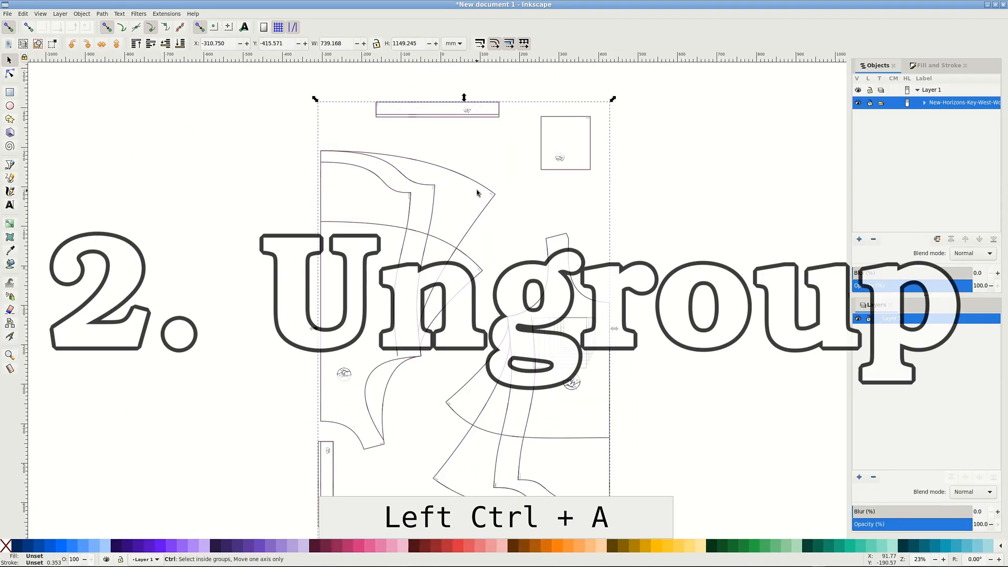
- Run Extensions > Arrange > Deep Ungroup on the selected pattern group and apply it
key("ctrl+a")
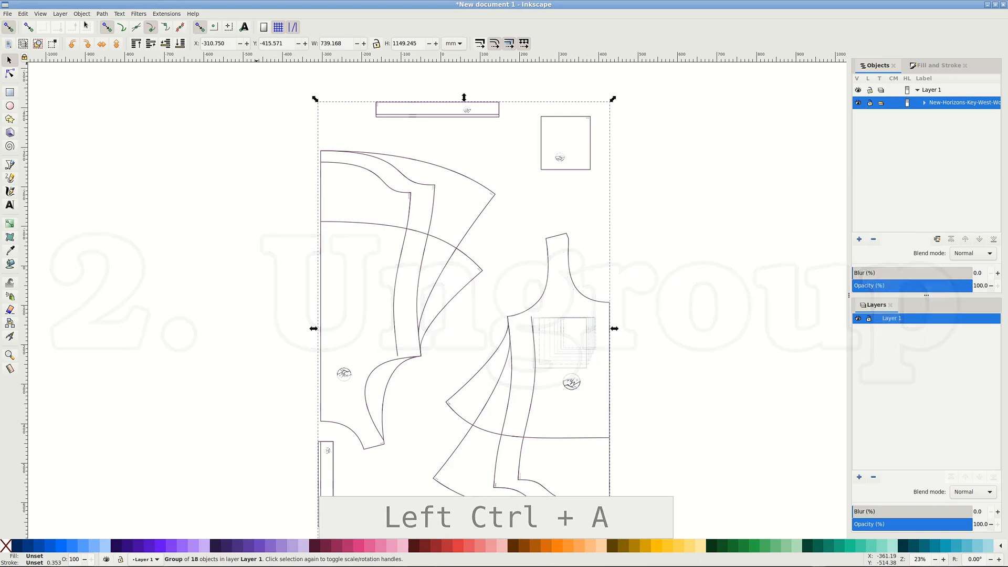
left_click(81, 13)
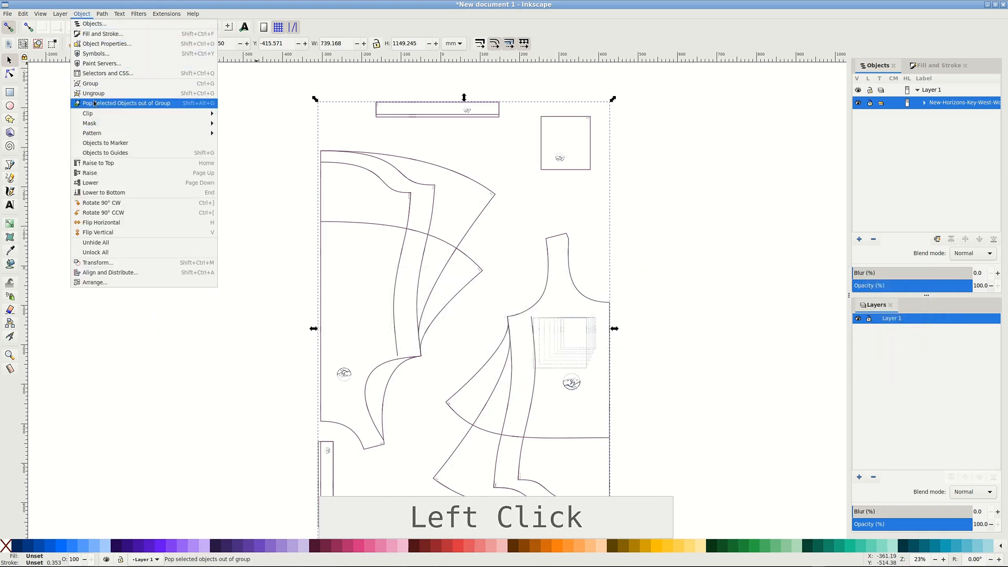
mouse_move(93, 93)
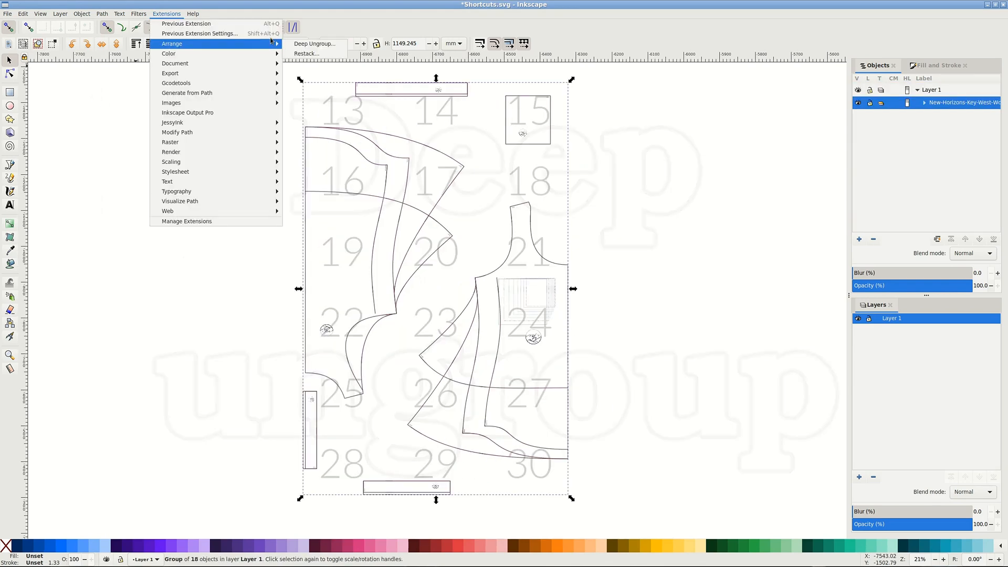
left_click(314, 44)
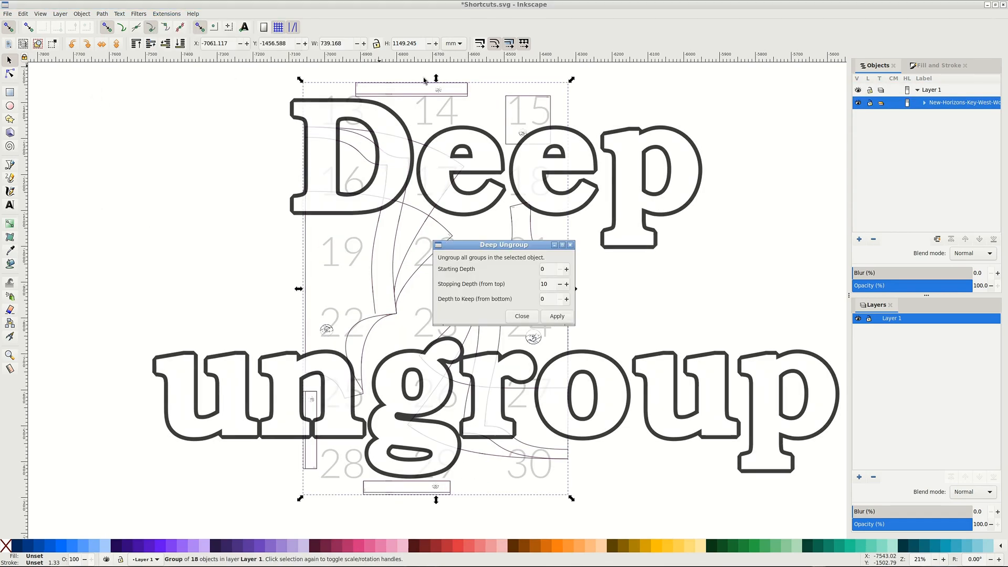
left_click(557, 316)
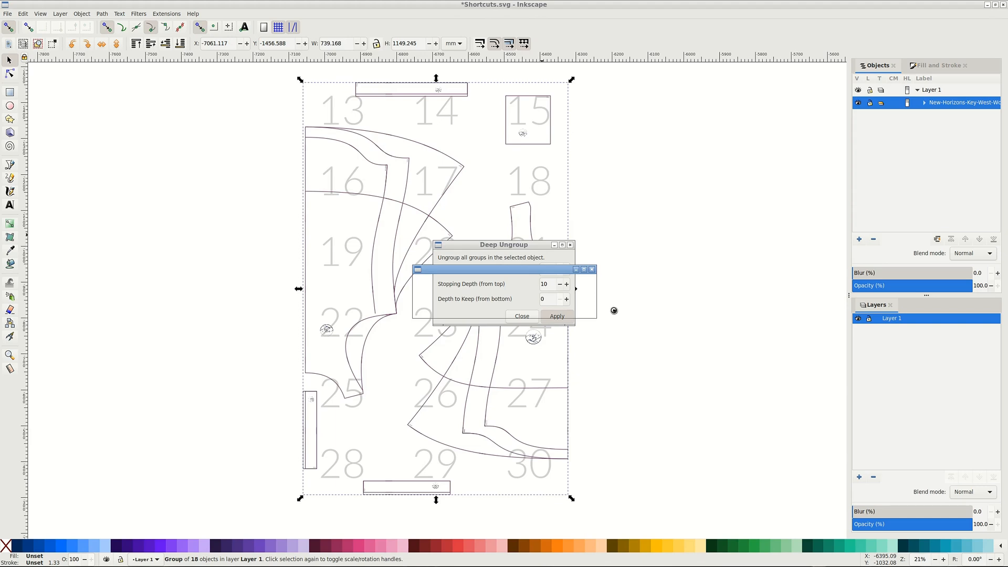
left_click(556, 316)
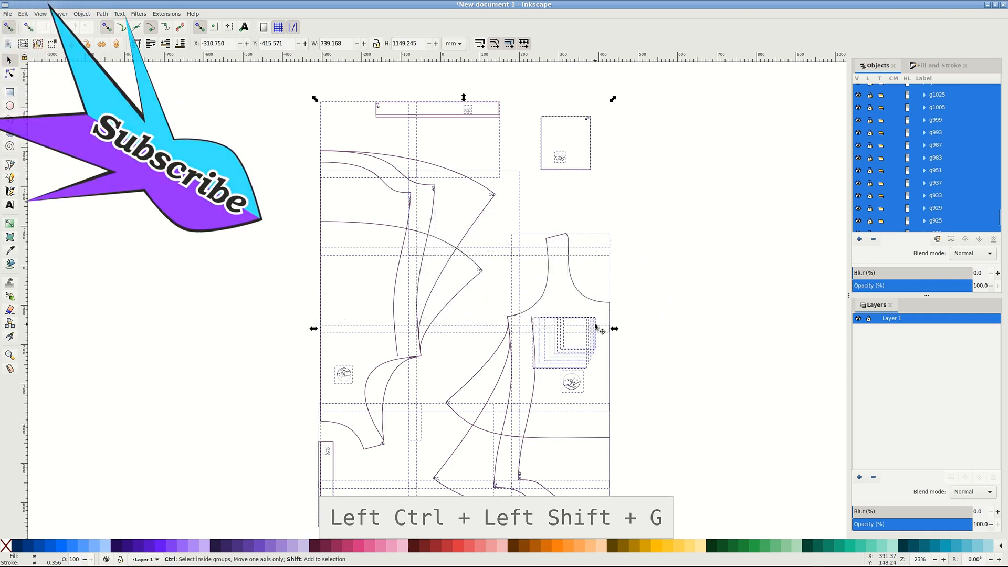
- Ungroup, convert the objects to guides by mistake, then undo the guide conversion via Edit
key("ctrl+shift+g")
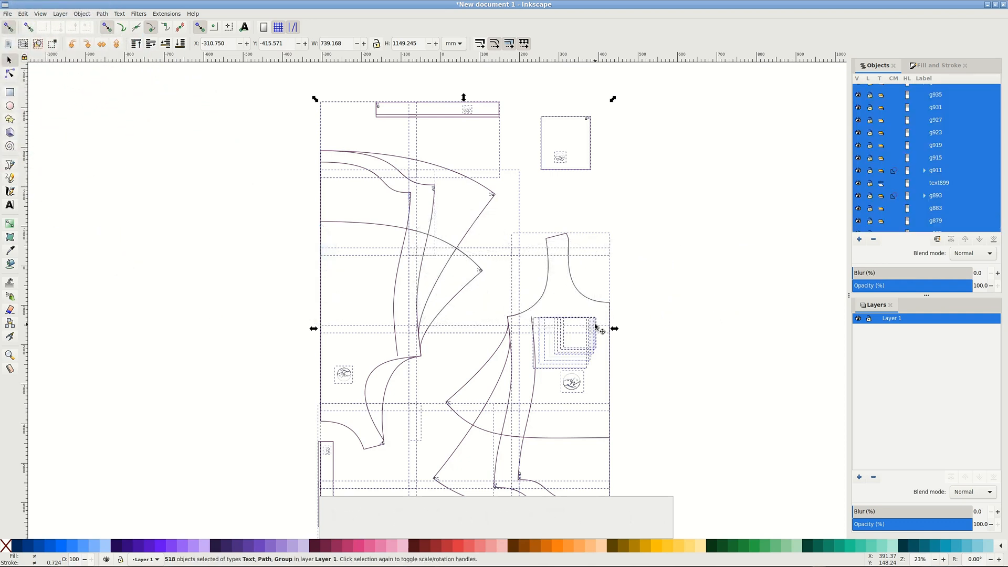
key("shift+g")
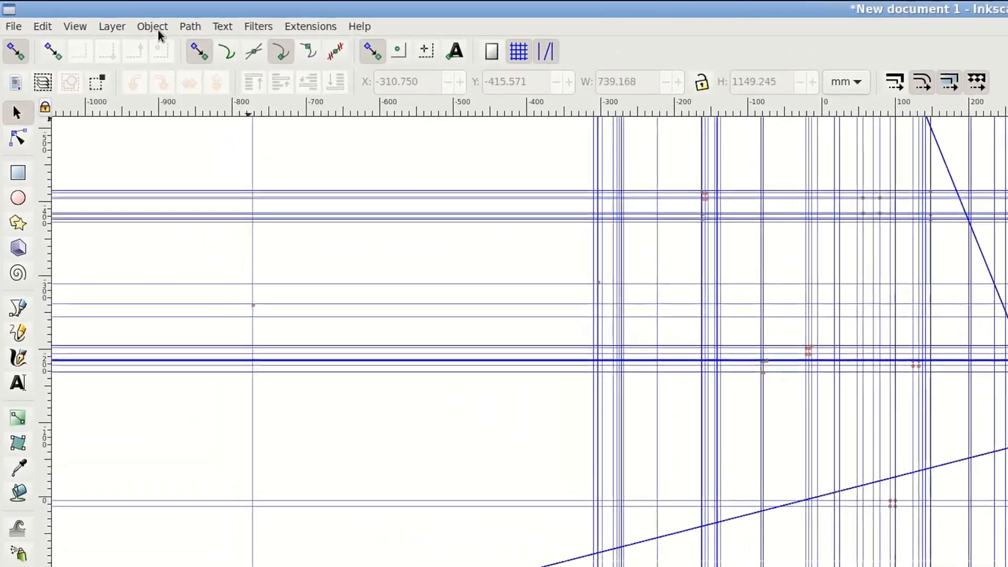
left_click(152, 26)
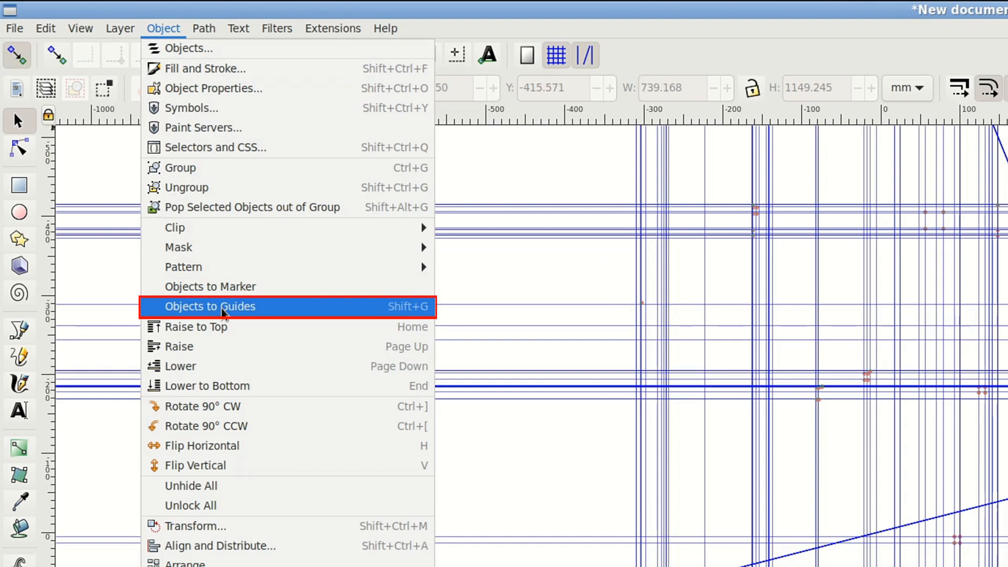
mouse_move(817, 120)
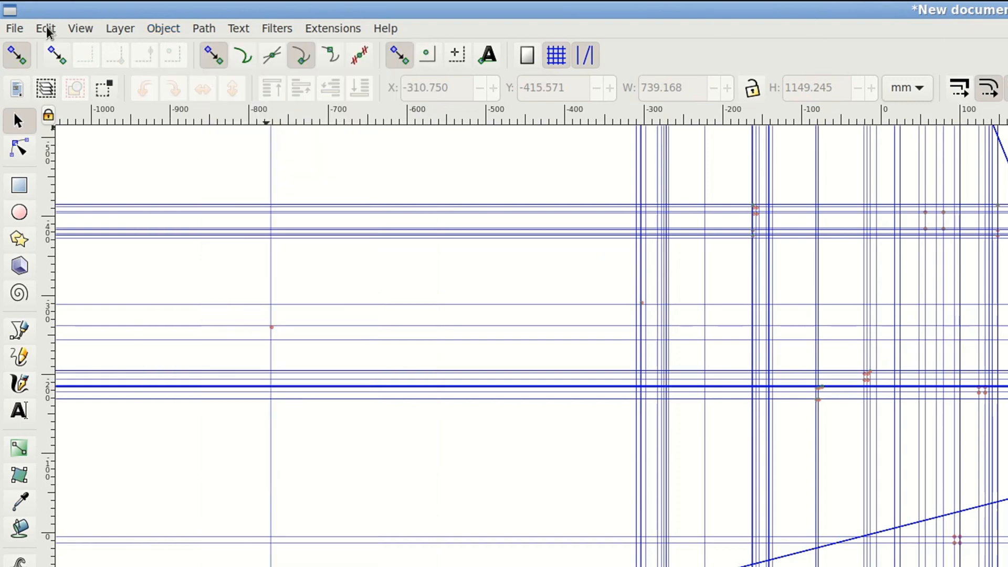
left_click(45, 27)
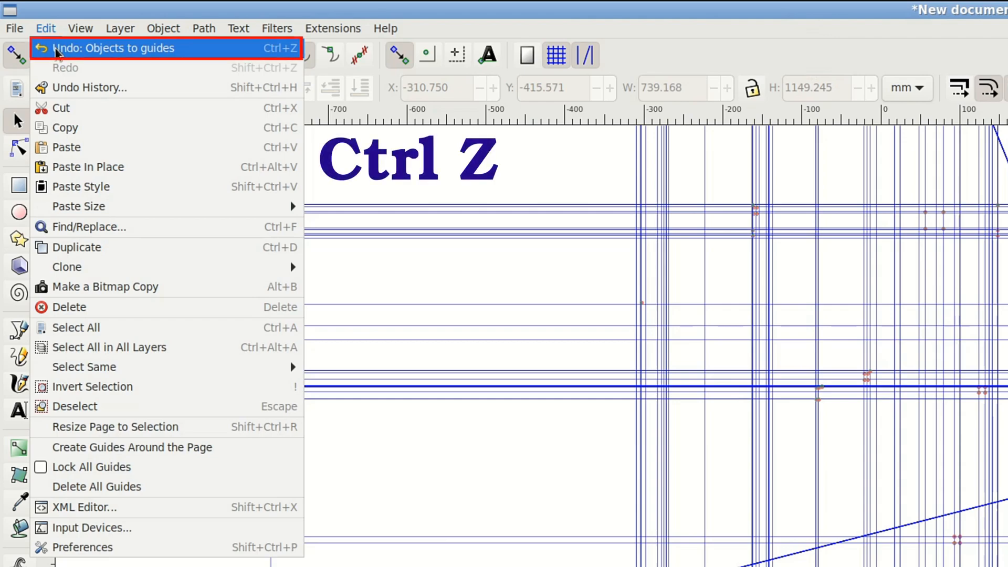
left_click(114, 47)
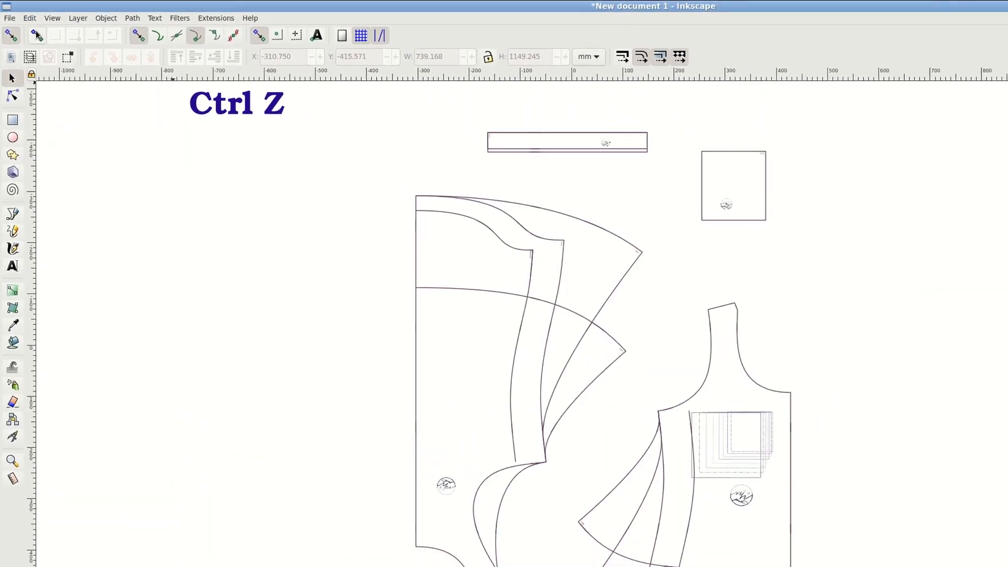
- Select everything and ungroup repeatedly until only paths, text and images remain, then deselect
key("ctrl+a")
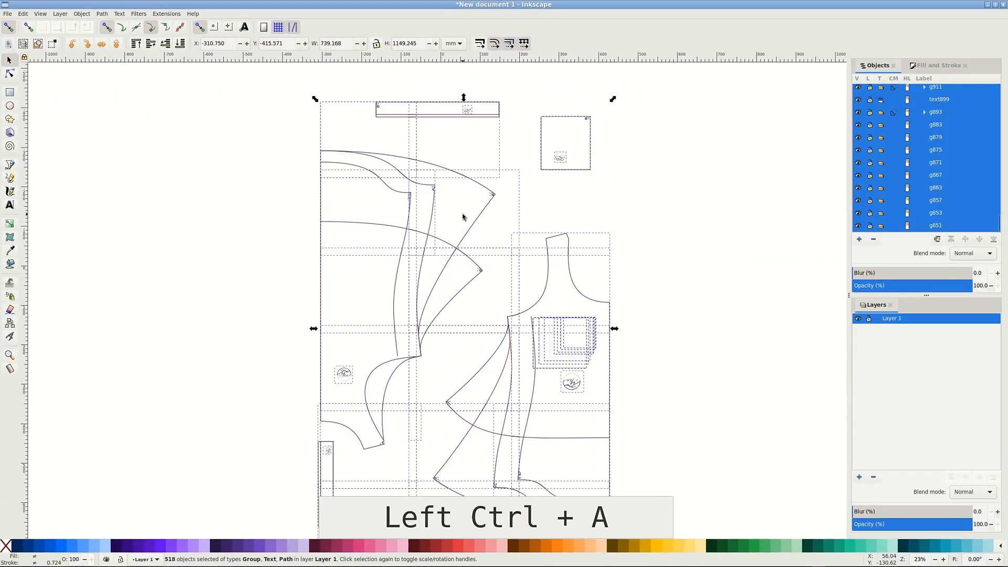
key("ctrl+shift+g")
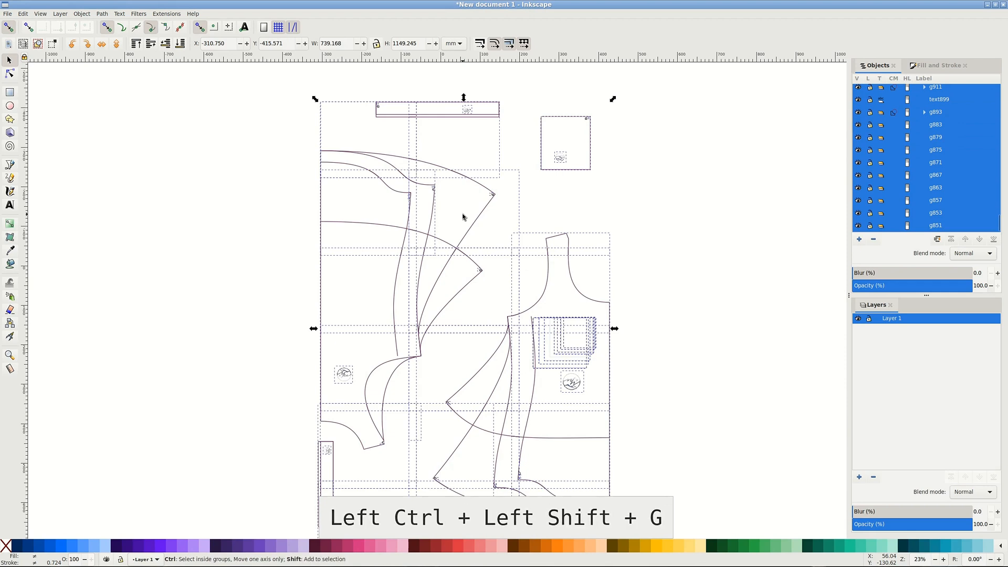
key("ctrl+shift+g")
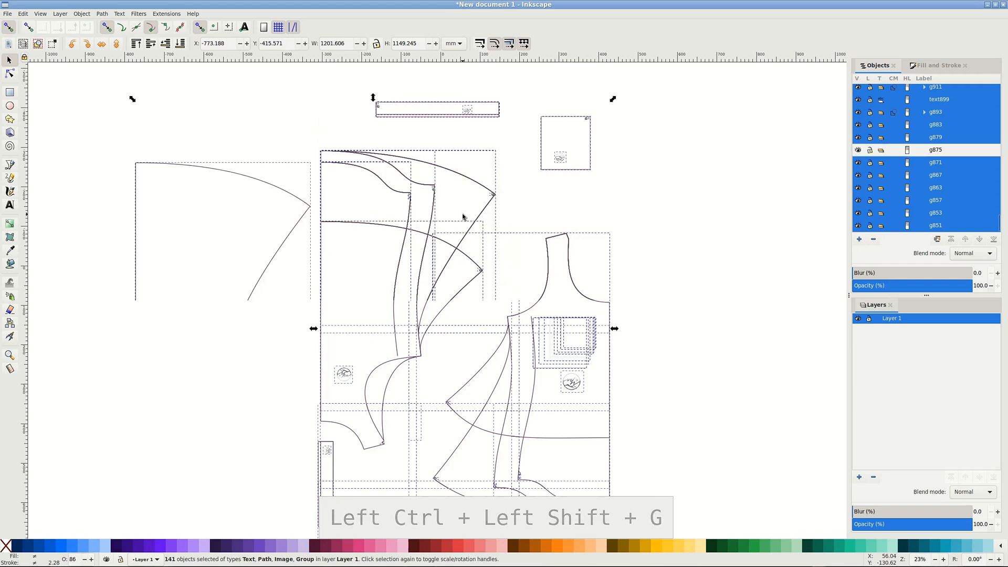
key("ctrl+shift+g")
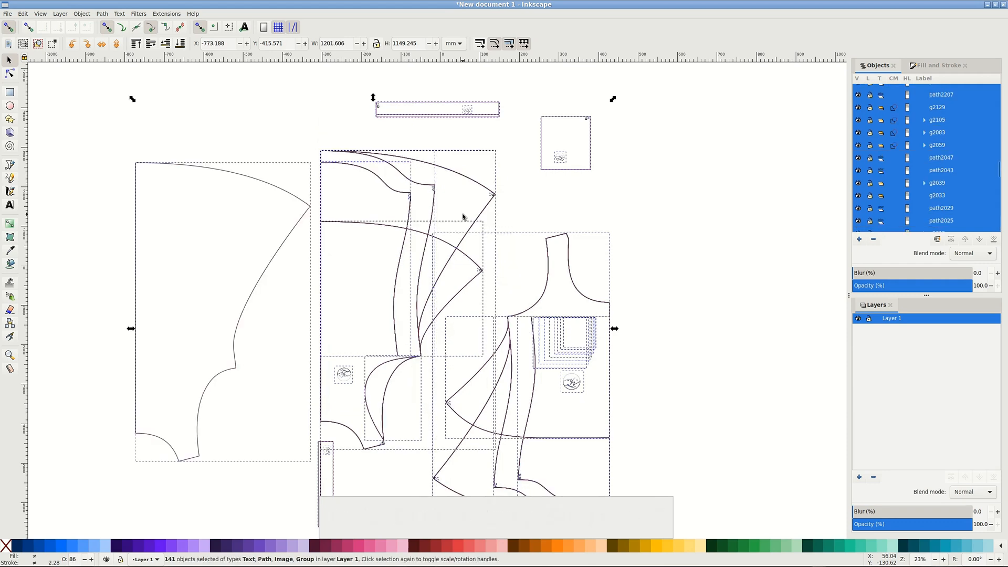
key("ctrl+shift+g")
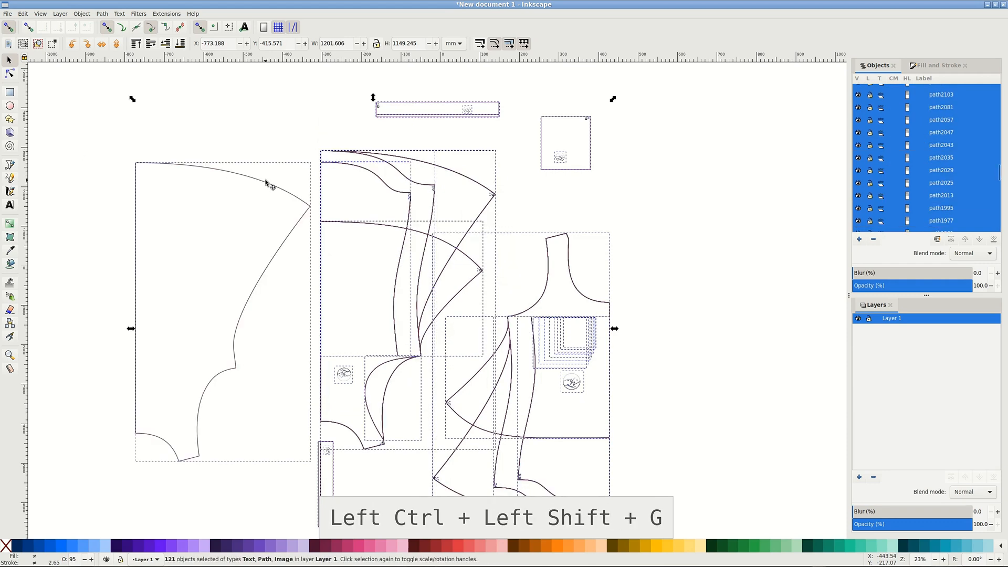
key("ctrl+shift+g")
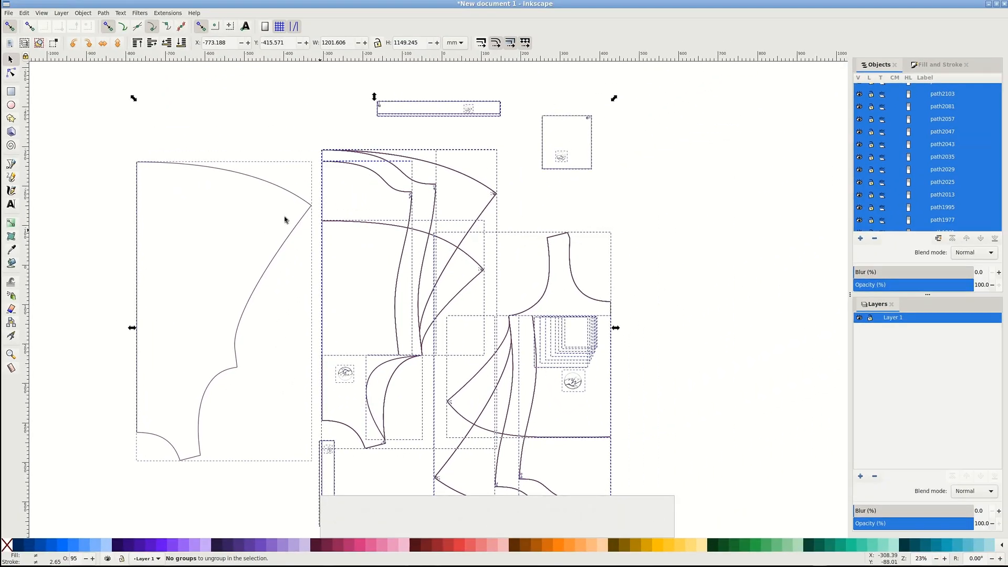
left_click(254, 178)
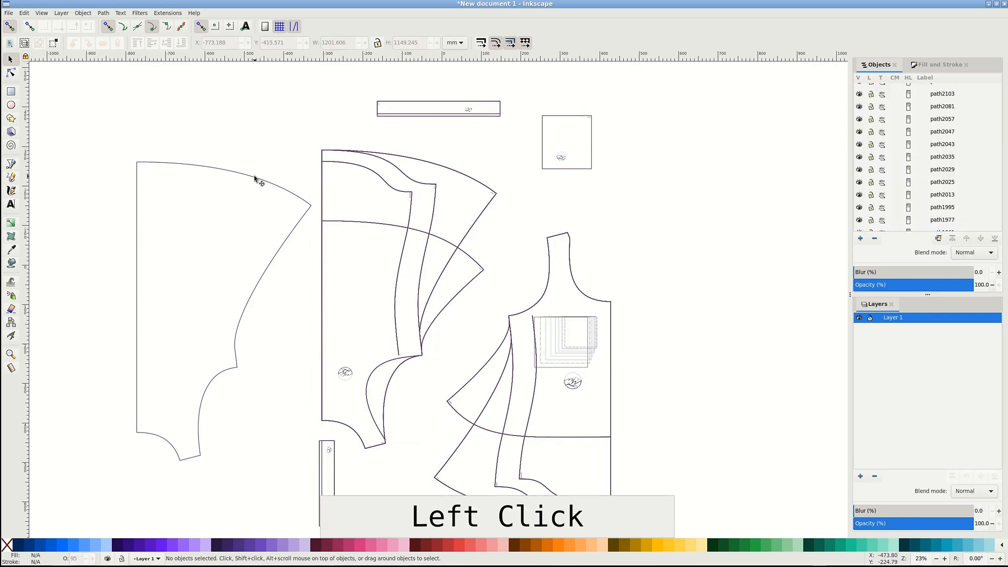
- Duplicate and mirror the red half piece, snap it alongside and combine both into one 17-node path
key("ctrl+d")
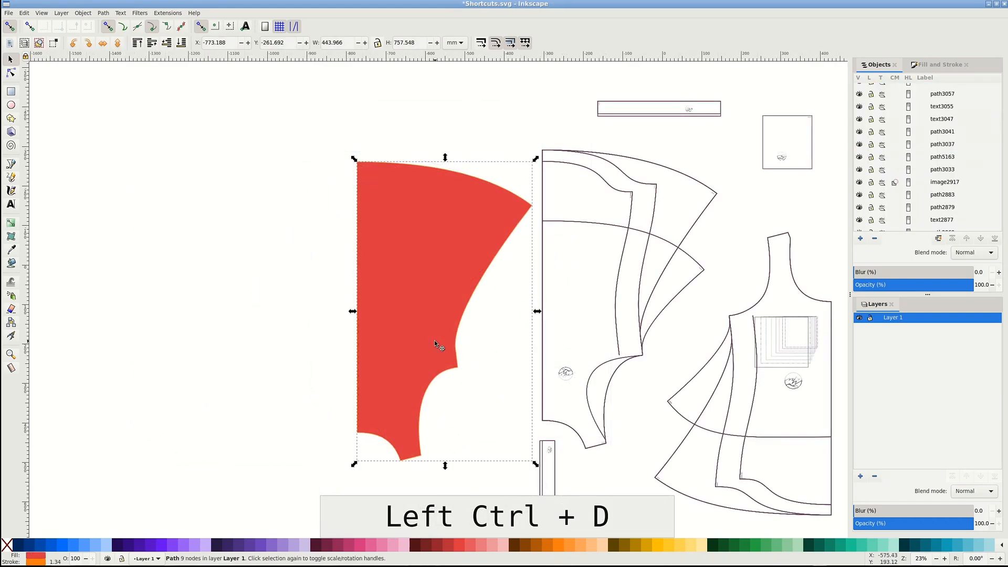
key("h")
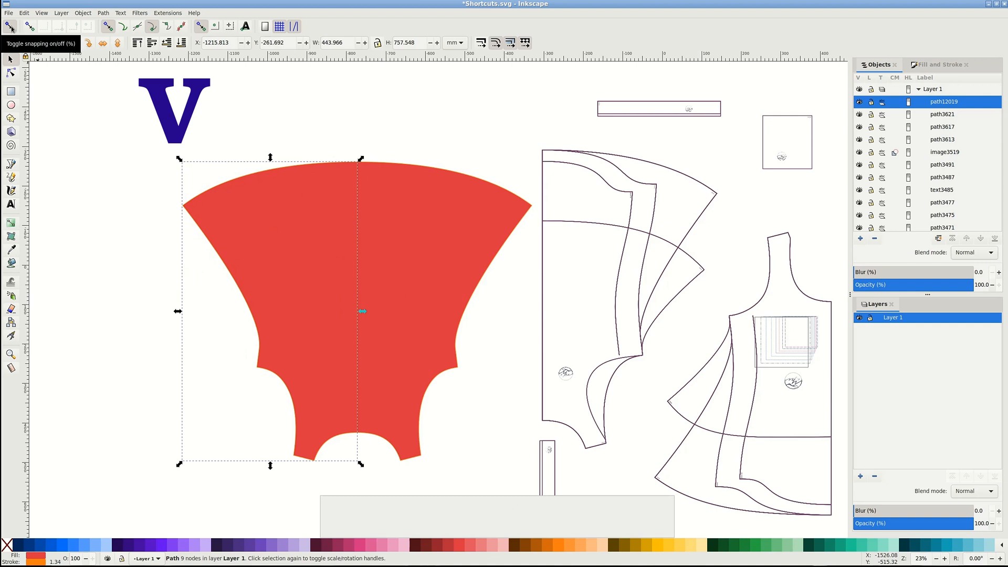
key("shift")
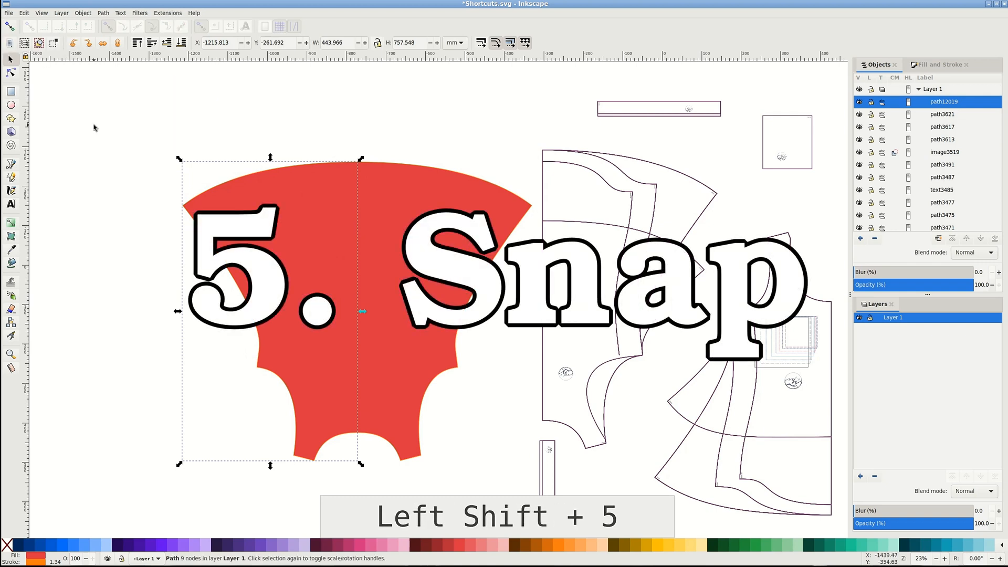
key("shift+5")
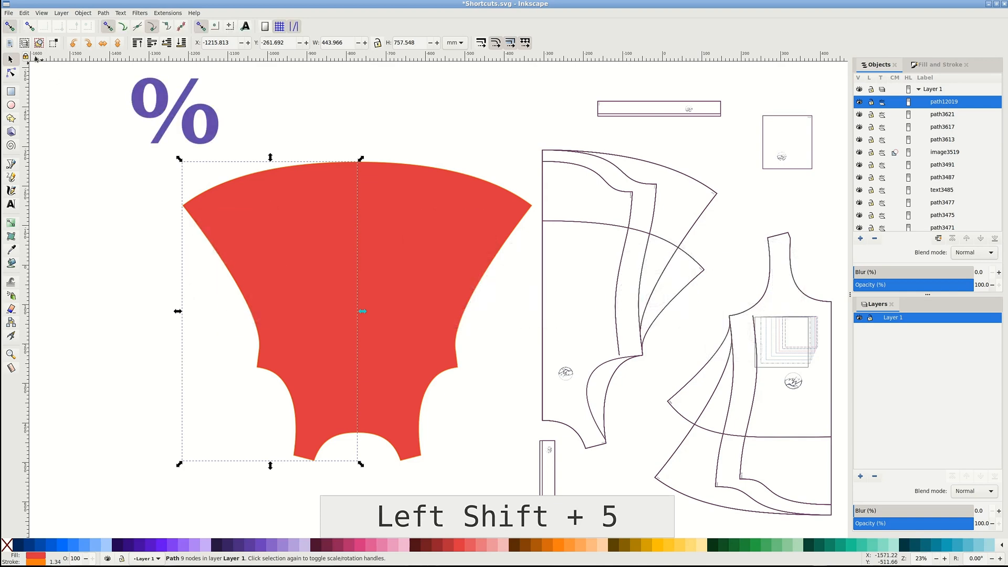
left_click(406, 300)
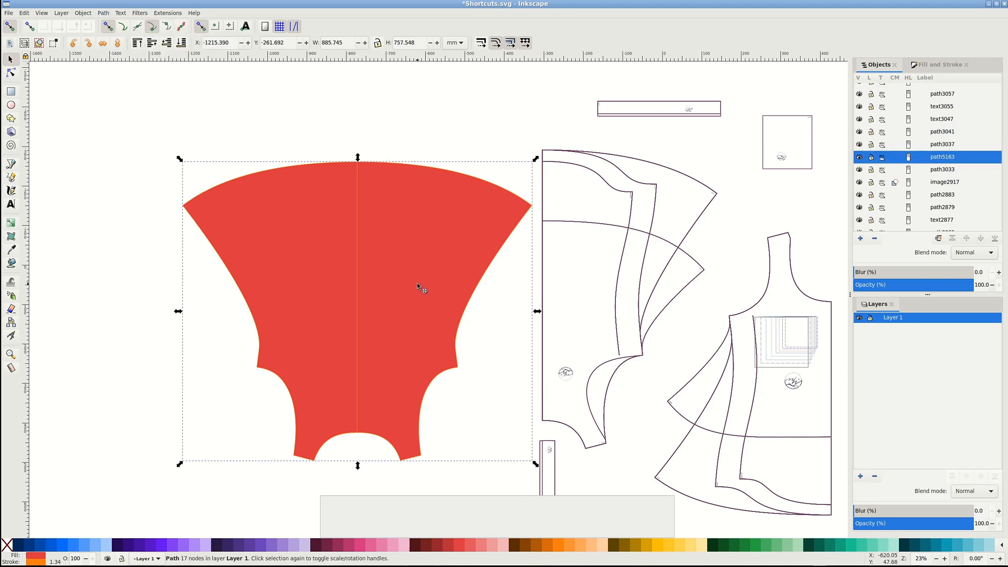
- Duplicate the joined front piece as a green copy lowered beneath the red one
key("ctrl+d")
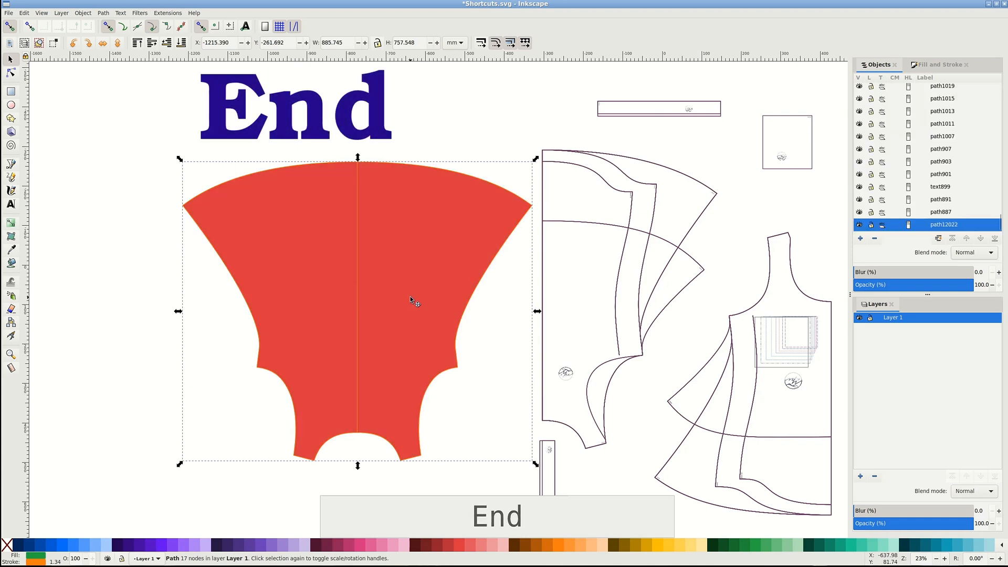
left_click(102, 13)
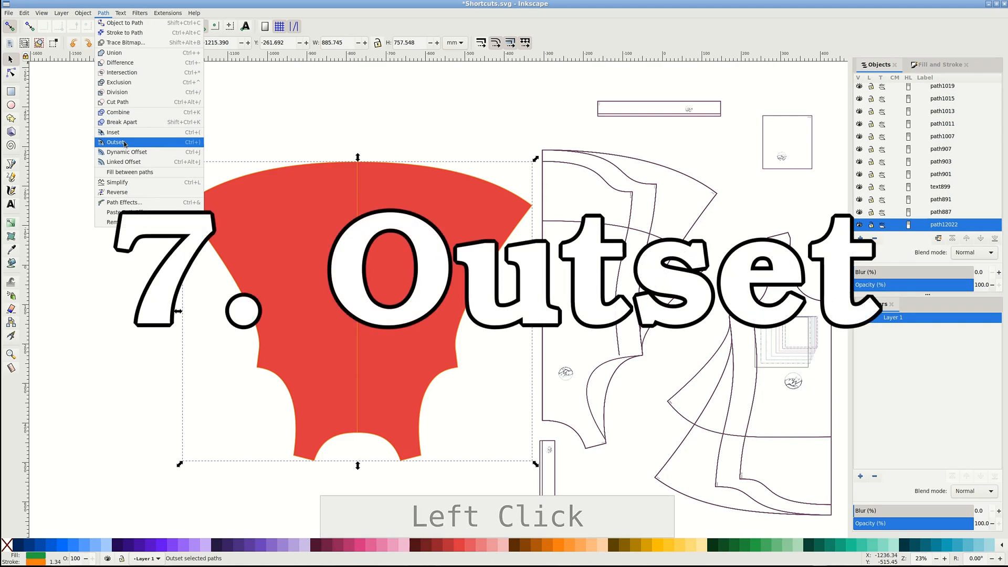
- Outset the green copy into a seam allowance, check and restore placement, then group it with the red piece
left_click(116, 142)
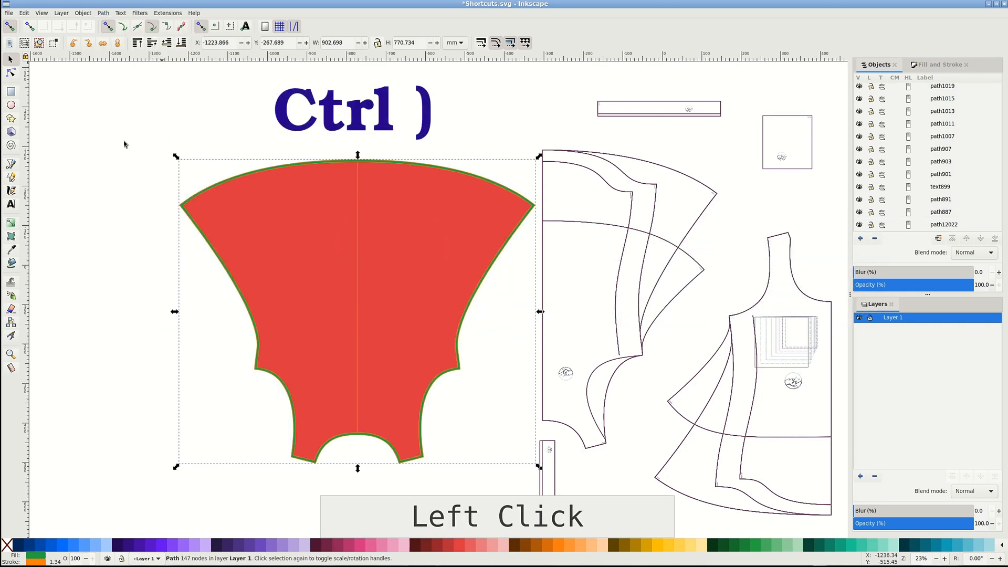
left_click(943, 225)
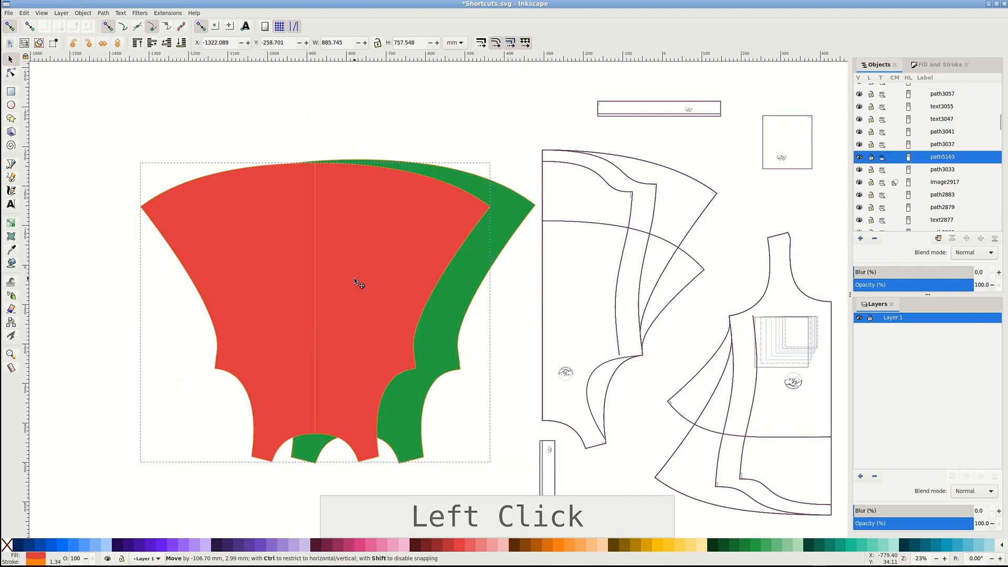
key("ctrl+z")
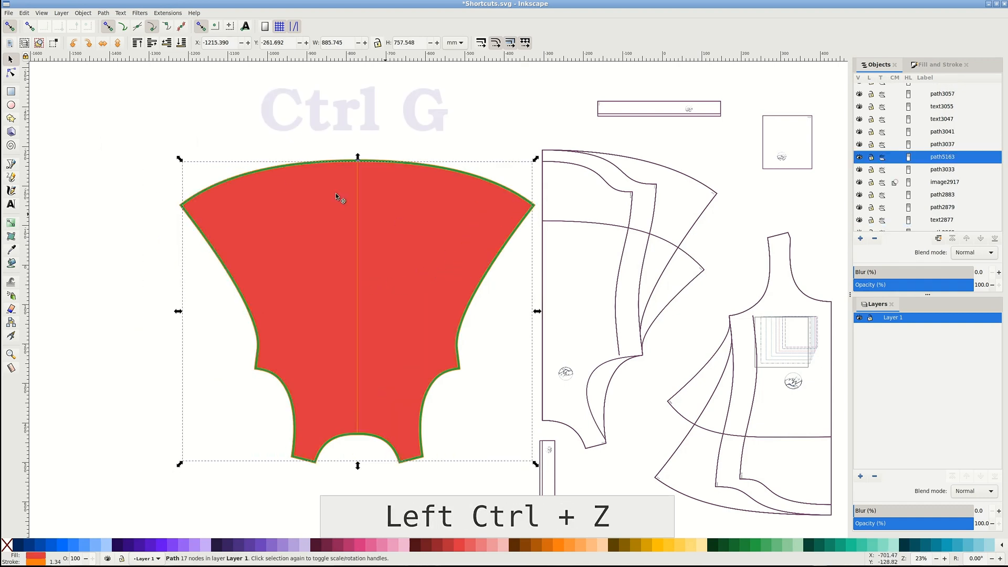
key("Ctrl+Z")
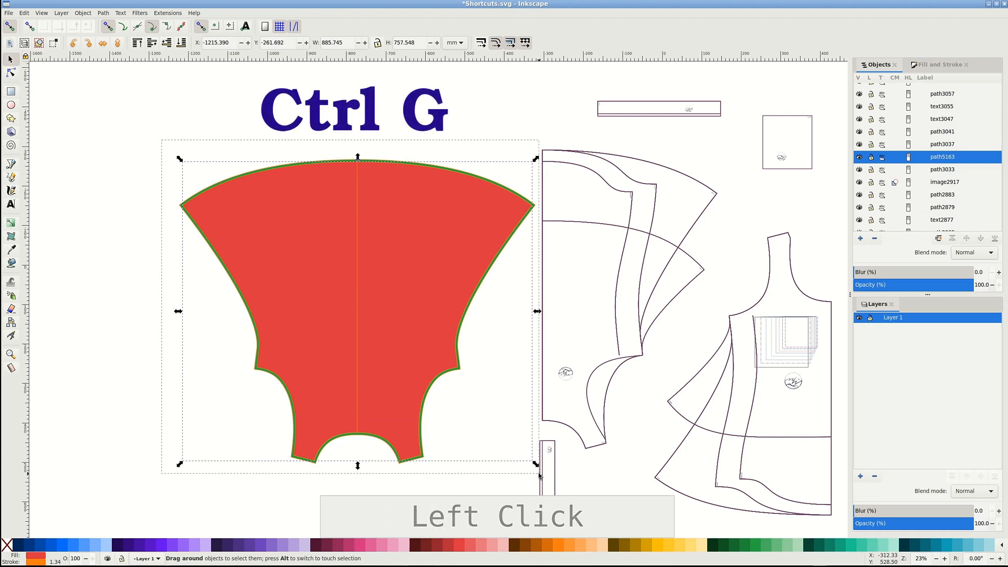
key("ctrl+g")
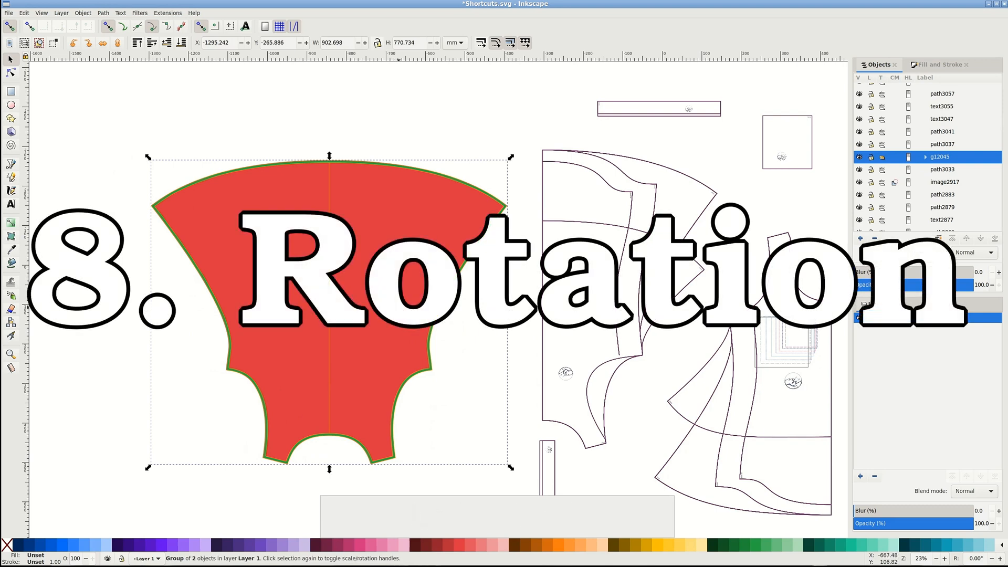
- Move the group's rotation pivot to a new spot and rotate the front piece around it
left_click(341, 209)
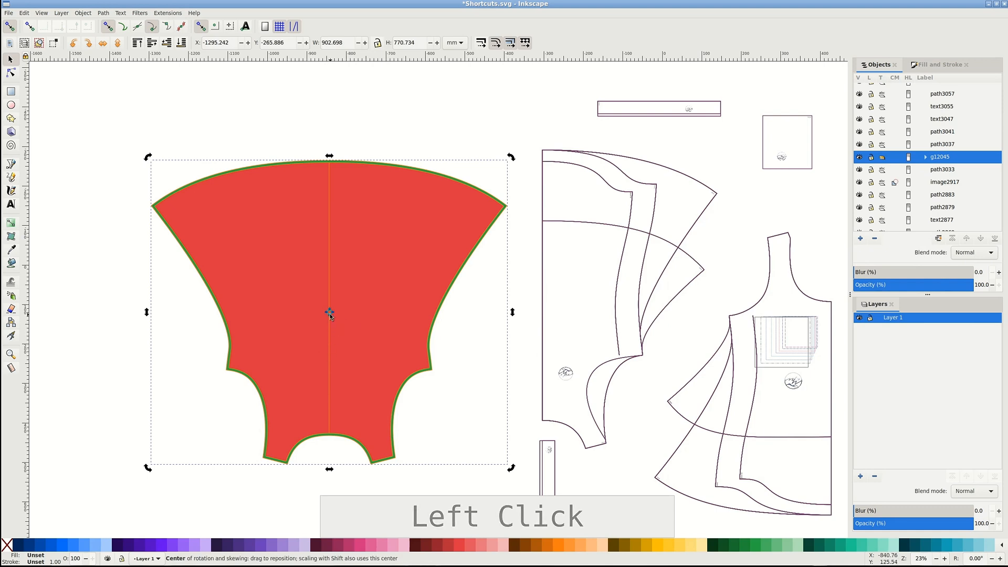
left_click(328, 313)
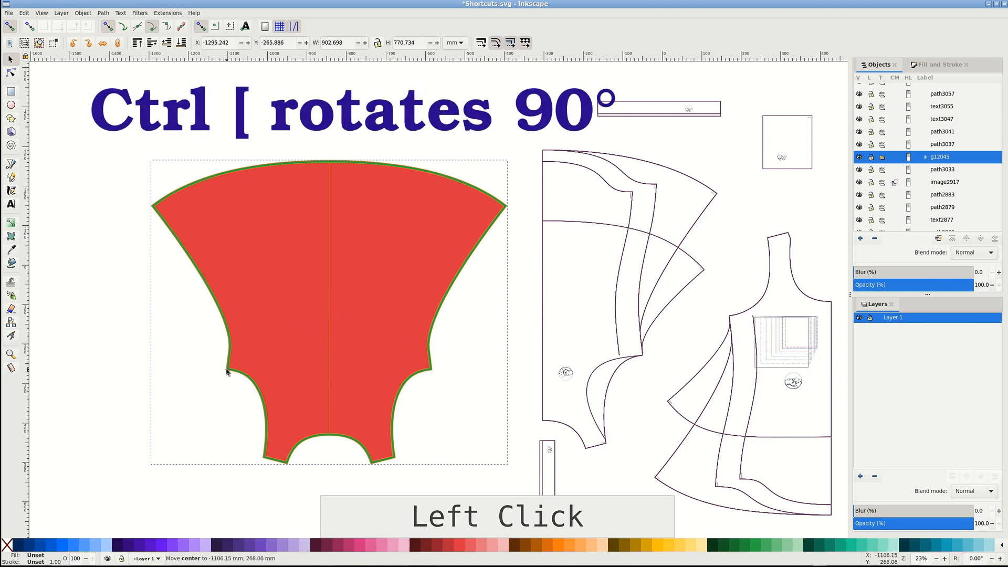
left_click(226, 367)
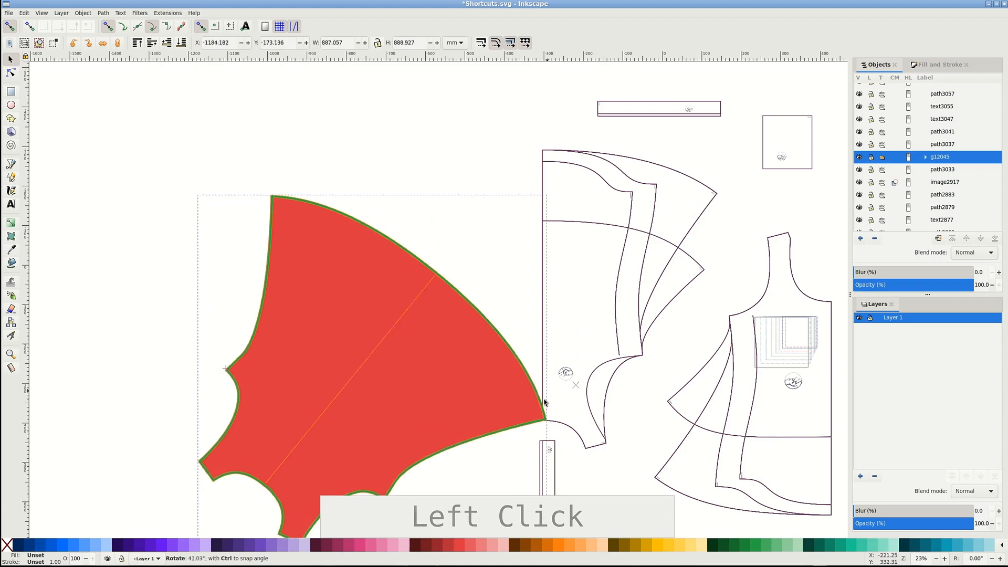
scroll("down", 3)
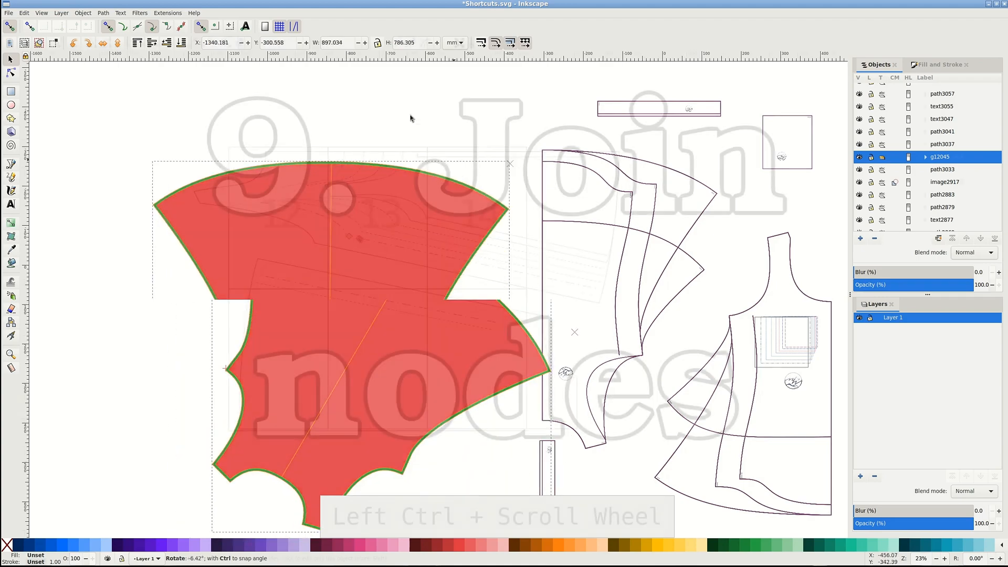
- Select both dashed segments' end nodes and join them into one path with Shift+J
scroll("up", 3)
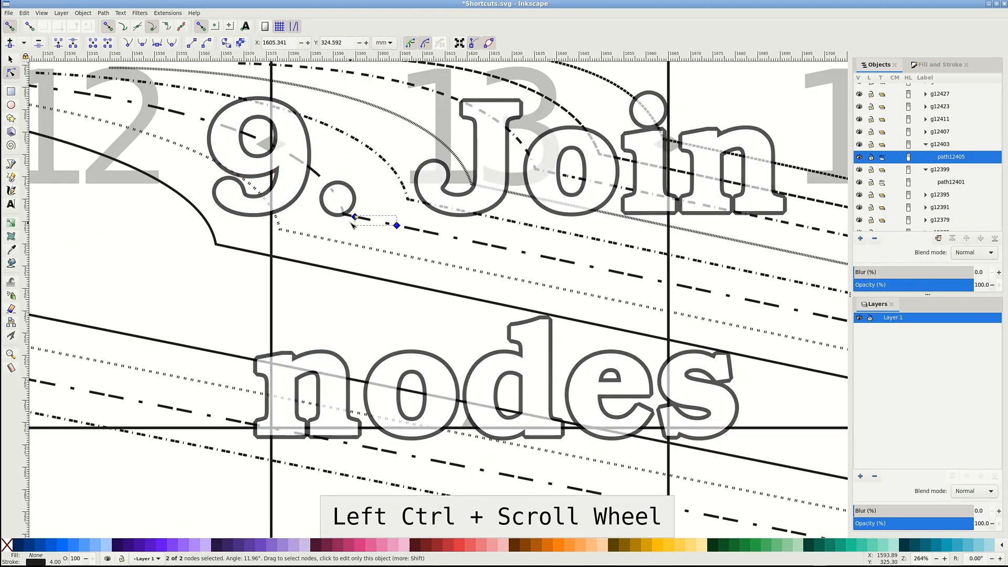
scroll("up", 3)
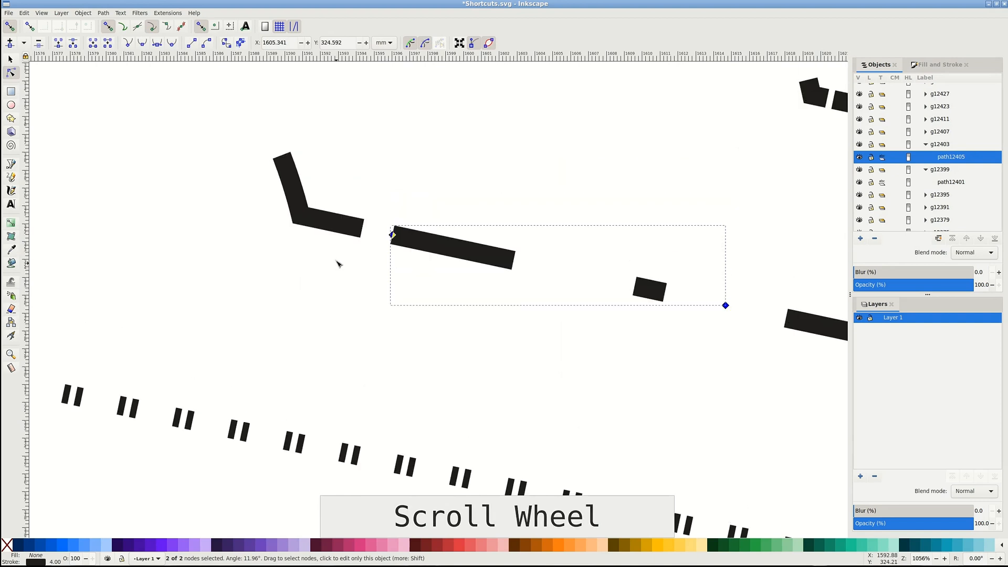
left_click(302, 193)
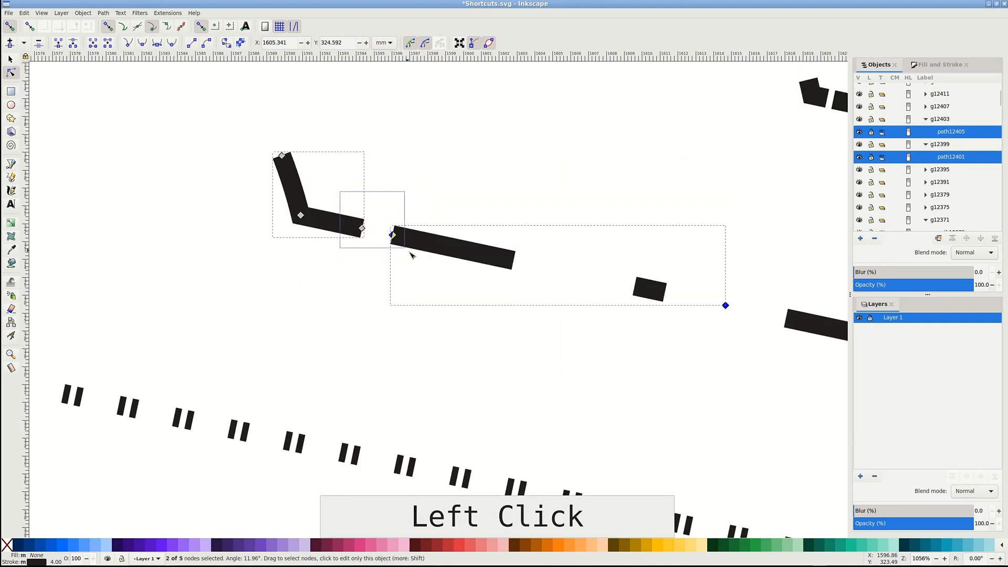
key("shift")
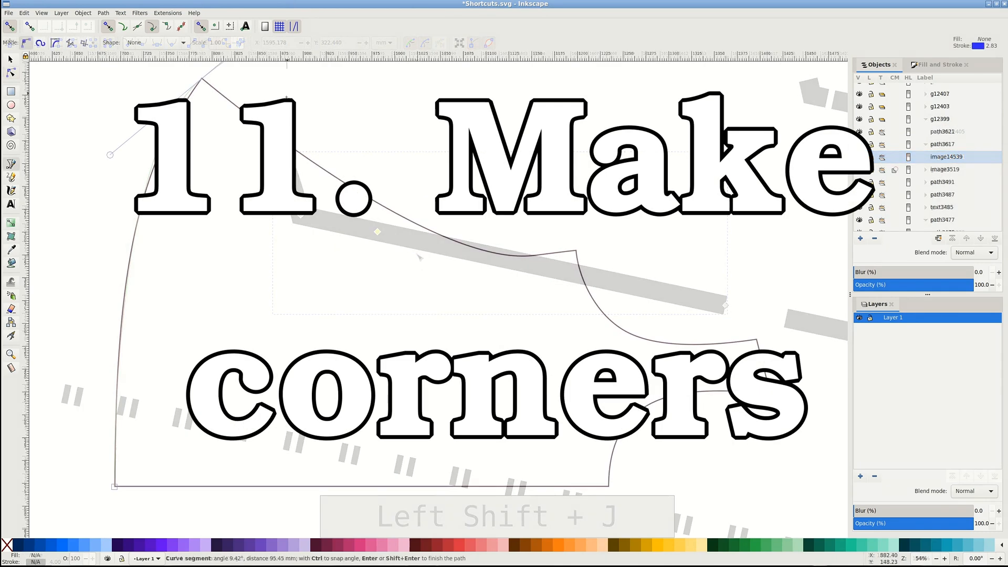
- Draw a path along the shoulder edge with straight Shift+L segments and finish it
scroll("down", 3)
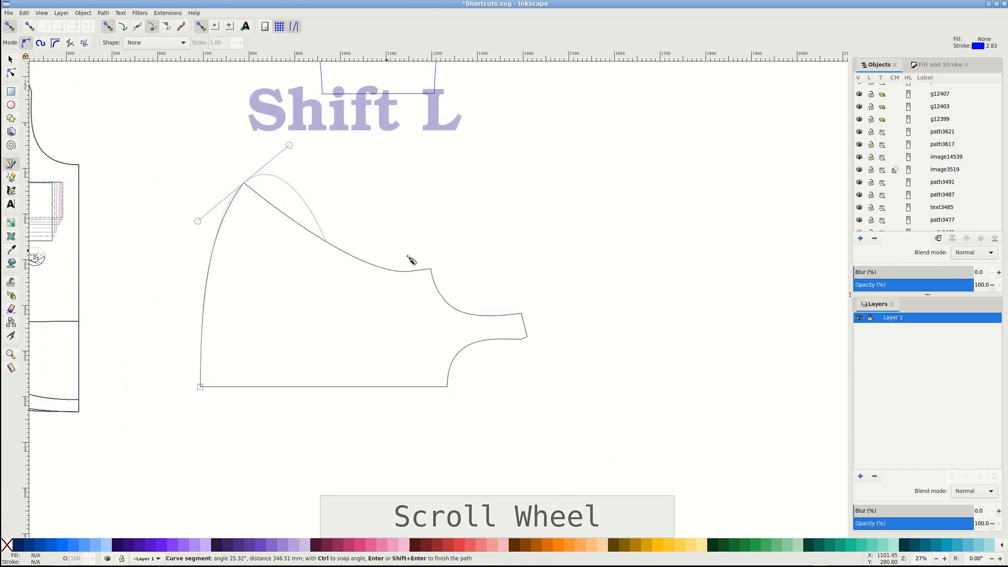
mouse_move(425, 273)
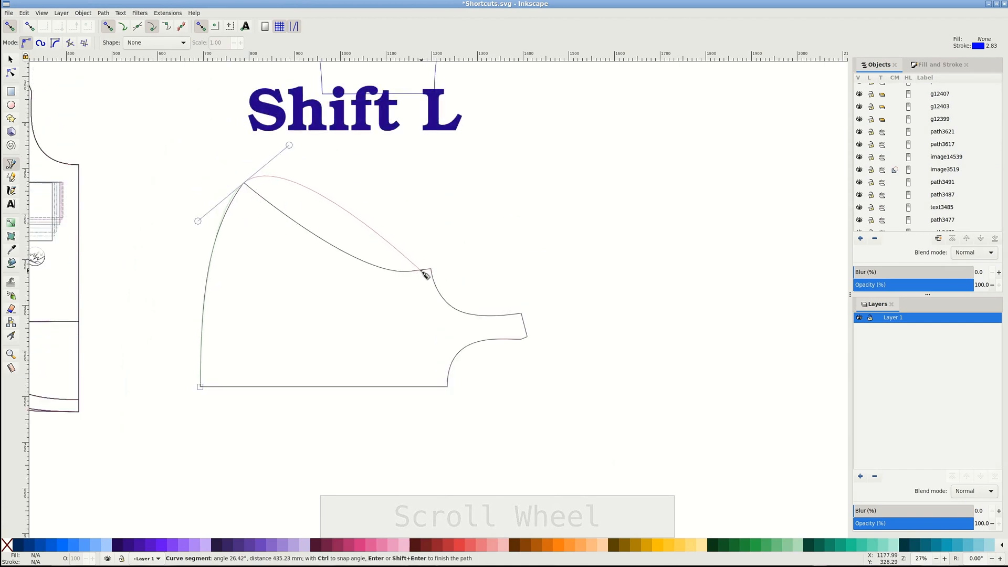
key("shift+l")
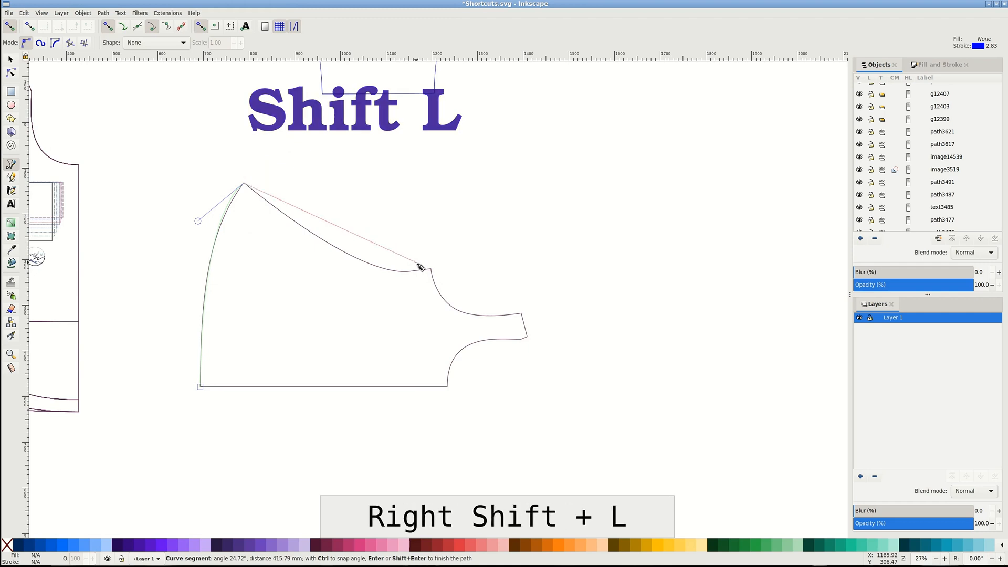
key("shift+l")
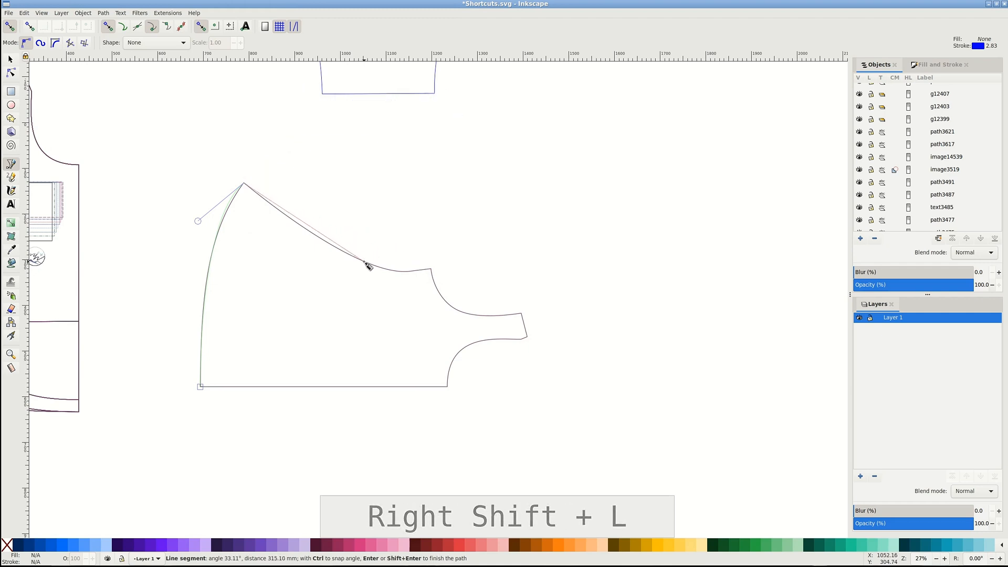
left_click(386, 274)
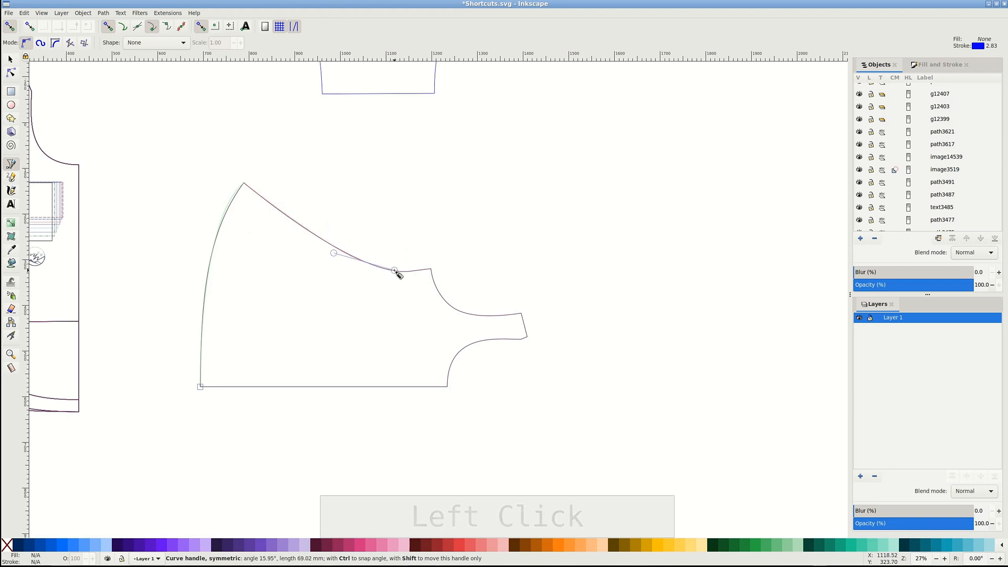
key("shift")
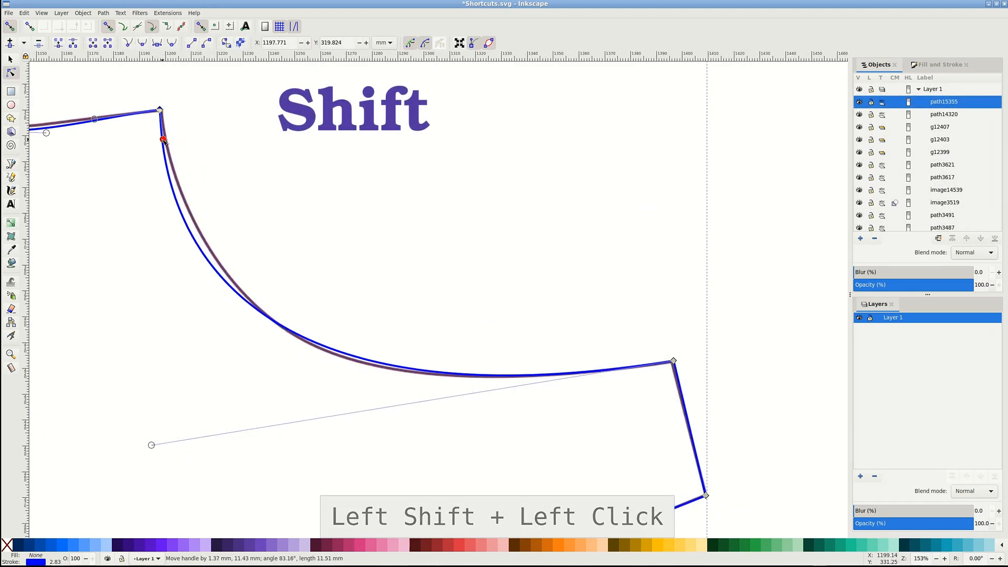
- Pull a new handle out of the corner node to bend the armhole curve to the pattern
left_click_drag(163, 139, 191, 212)
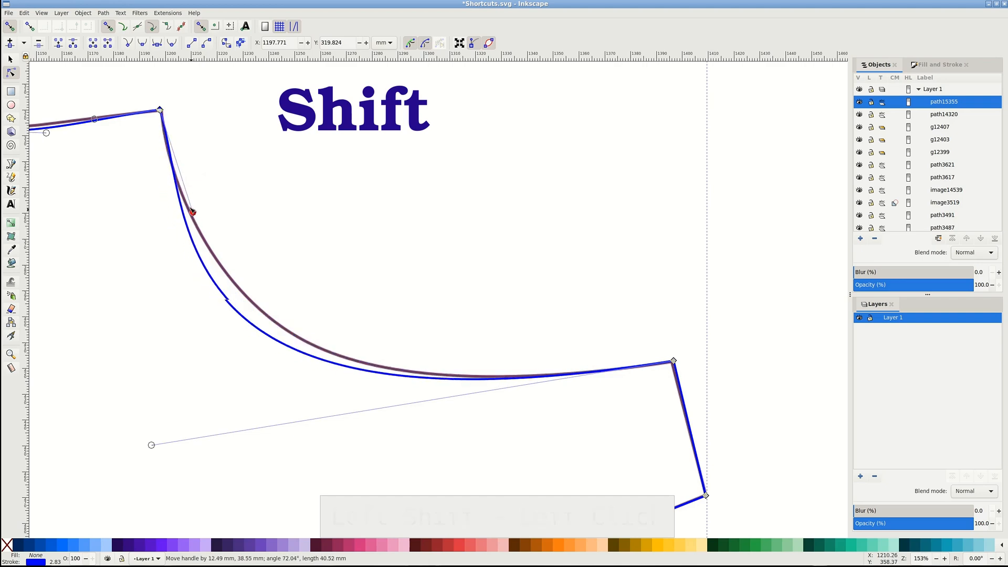
left_click_drag(191, 213, 175, 137)
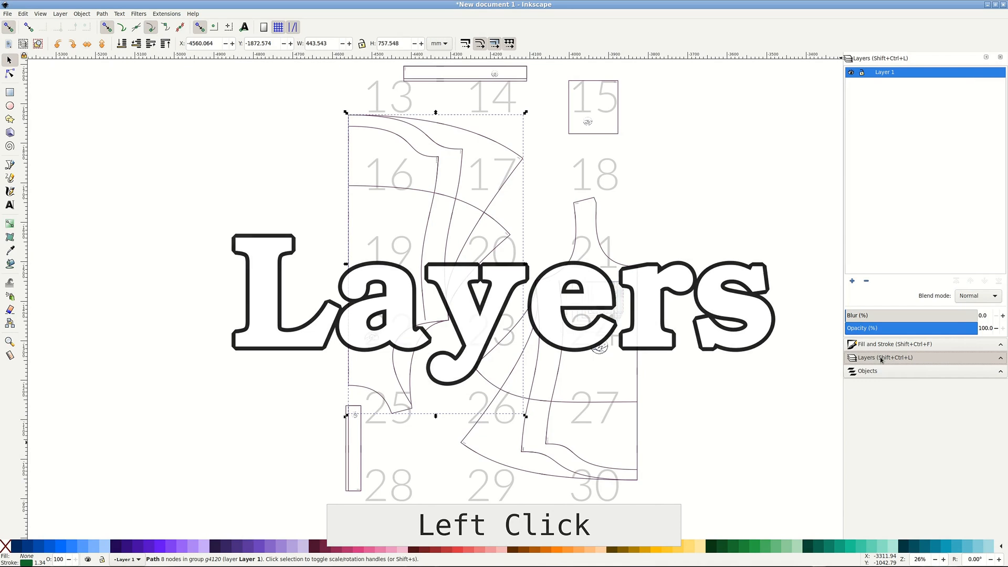
- Add a new layer named 'Size Y' above the current one in the Layers list
left_click(852, 281)
type("Size")
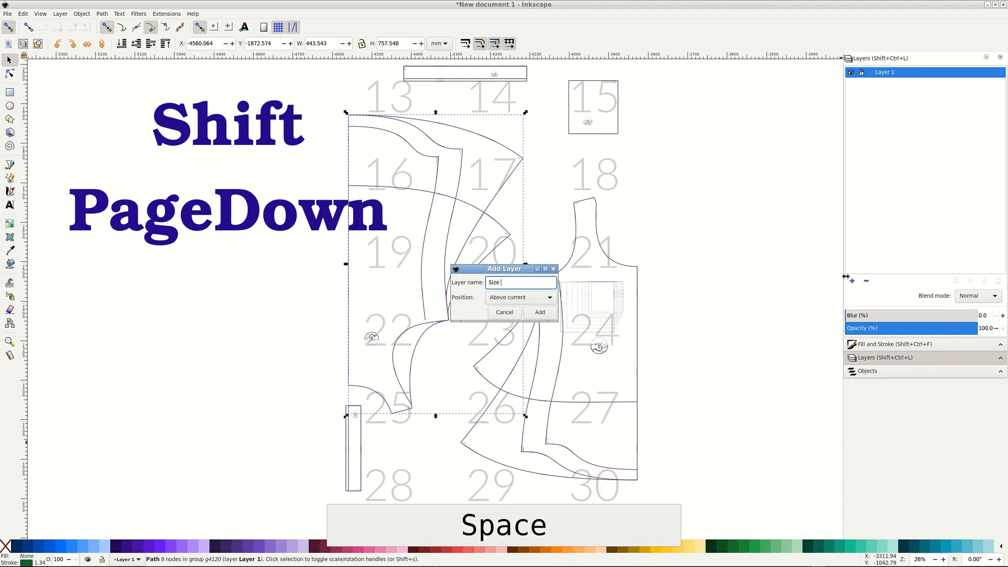
type("Y")
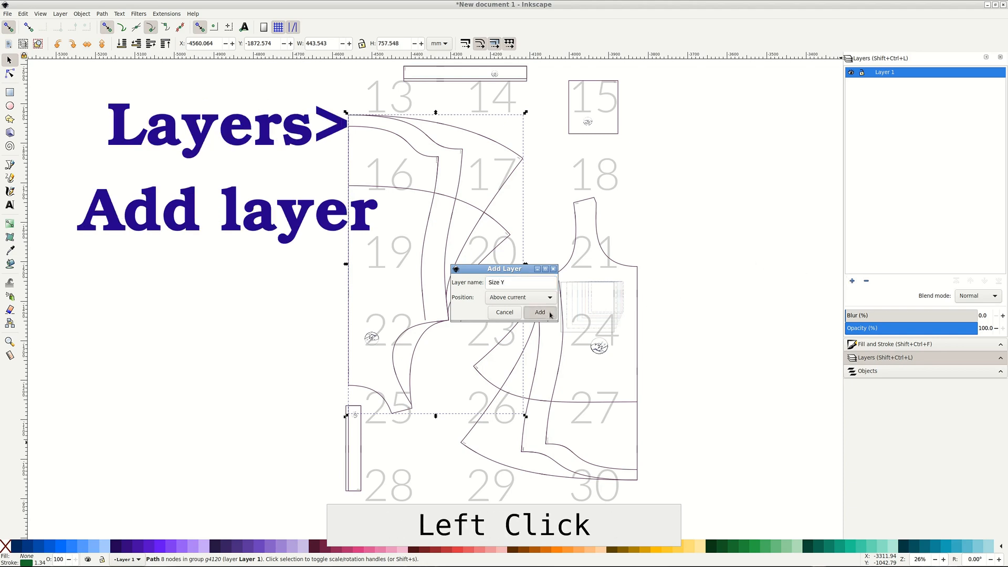
left_click(539, 313)
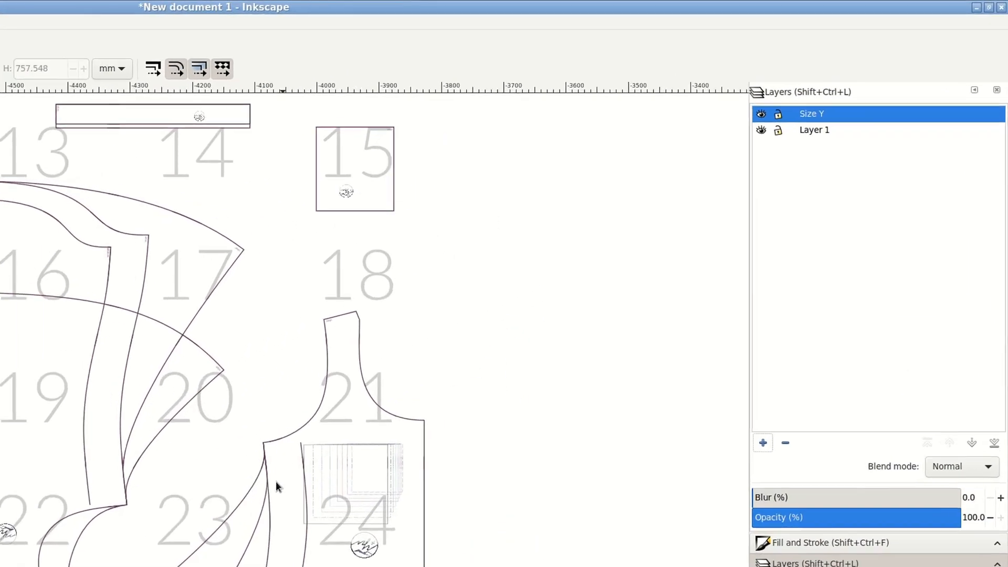
- Move the flared piece up onto the Size Y layer, then switch to the Shortcuts document
left_click(813, 129)
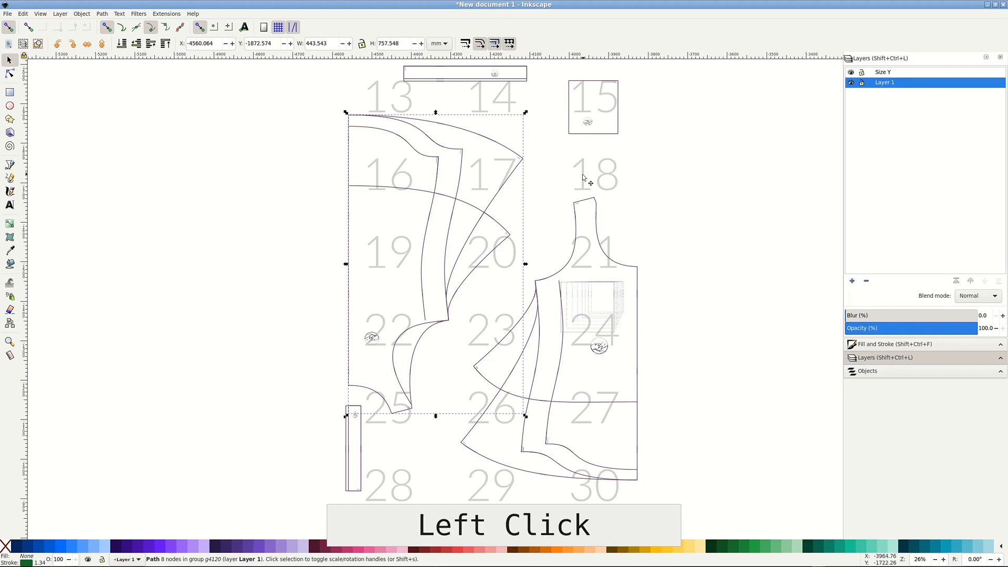
key("shift+Prior")
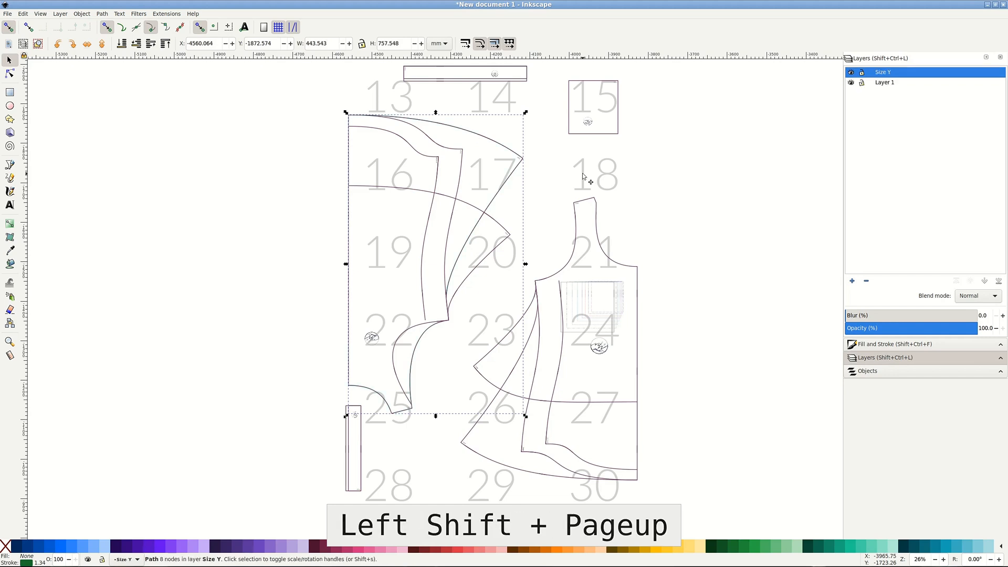
key("shift+Prior")
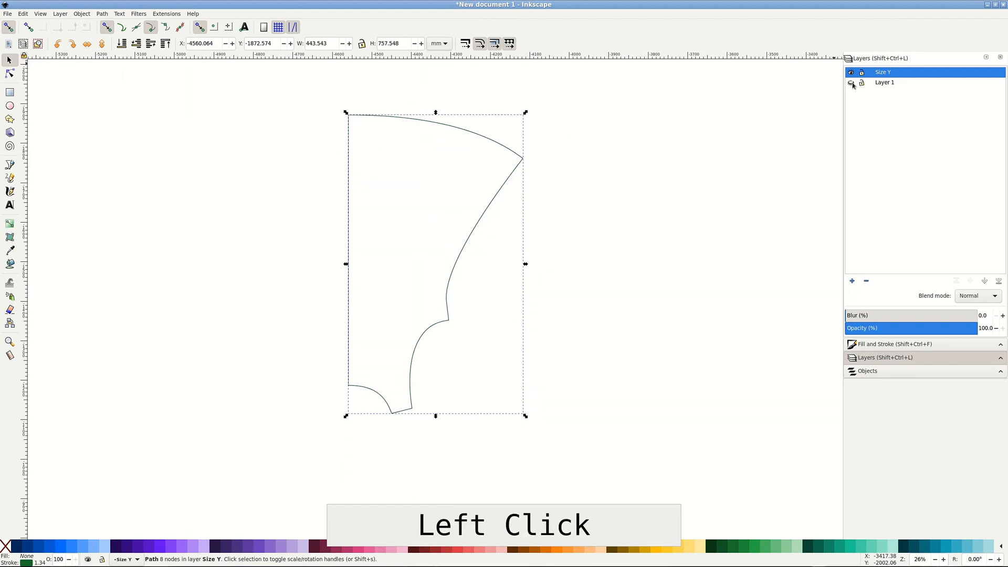
key("alt+Tab")
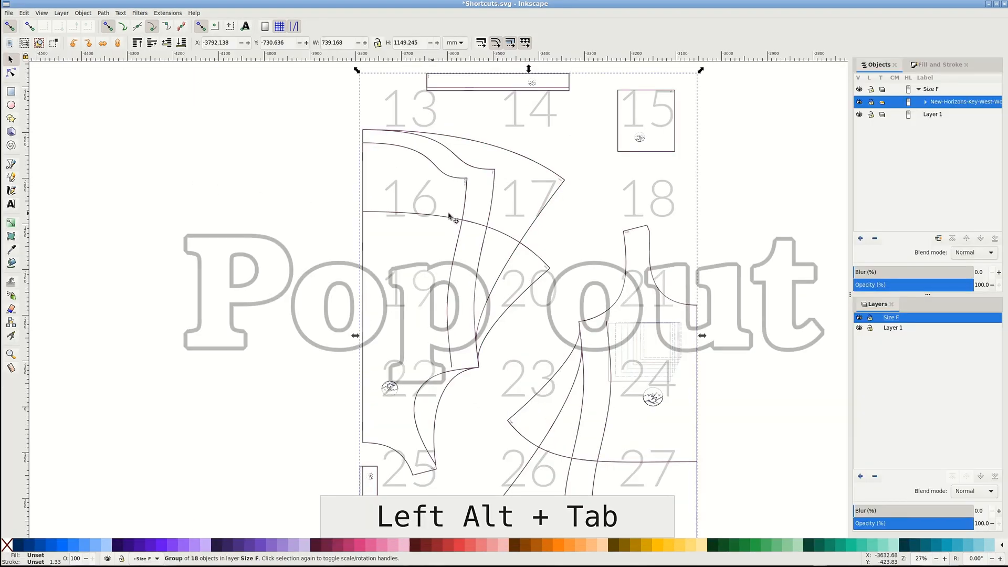
- Select one pattern piece inside the group and bring up Edit > Preferences
left_click(479, 170)
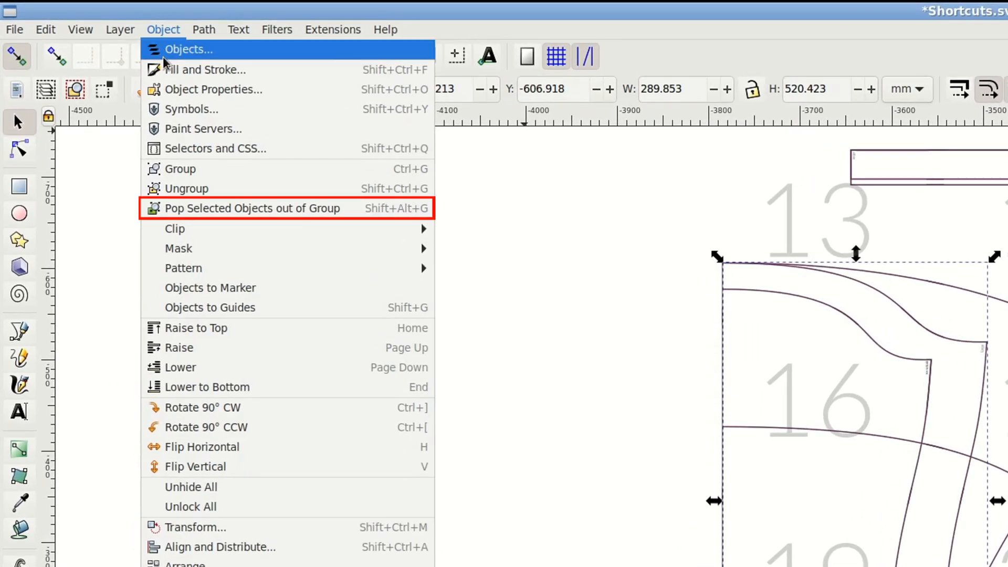
mouse_move(216, 216)
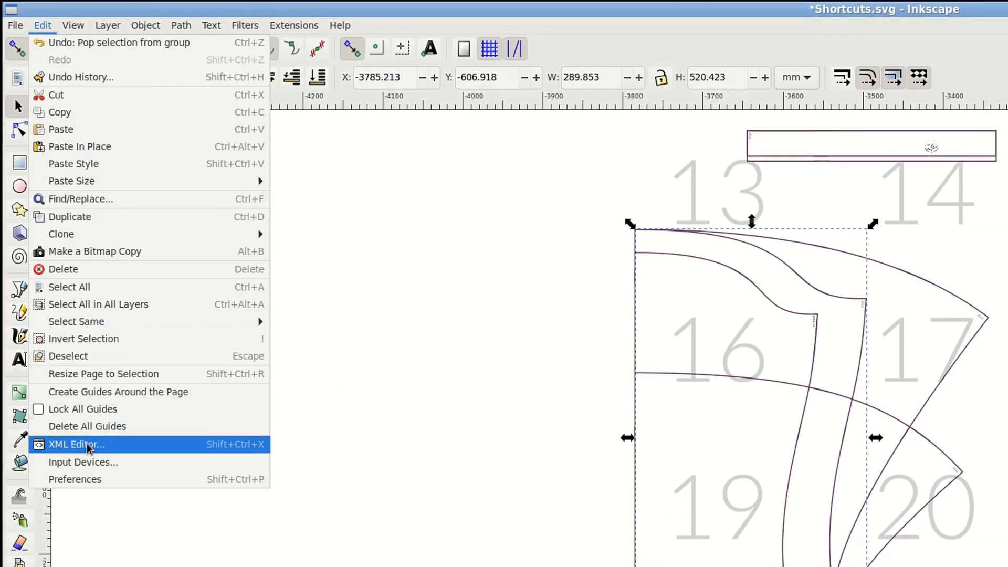
left_click(75, 479)
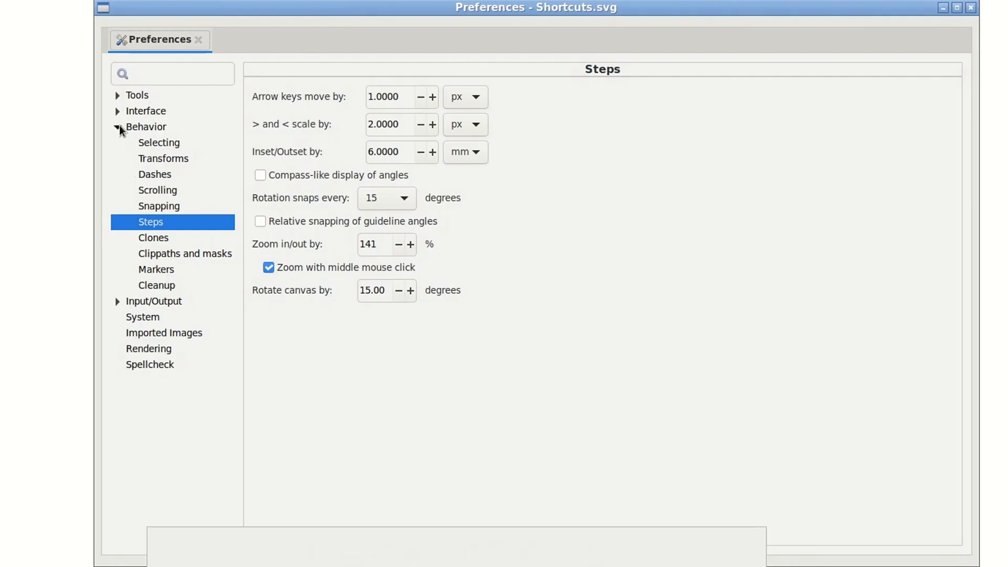
- Look up the pop-out-of-group shortcut (Shift+Alt+G) under Interface > Keyboard, then close Preferences
left_click(146, 110)
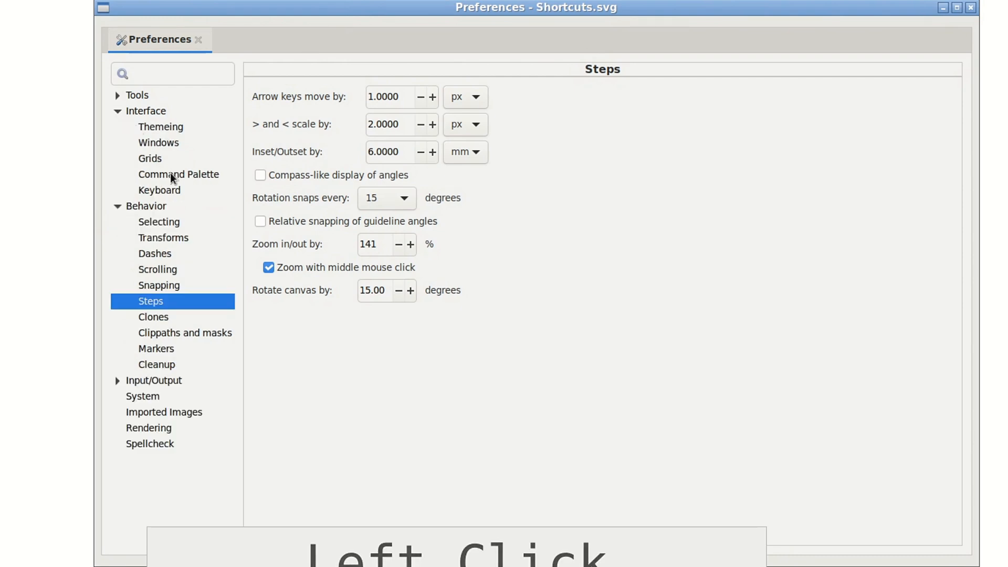
left_click(158, 190)
type("pop")
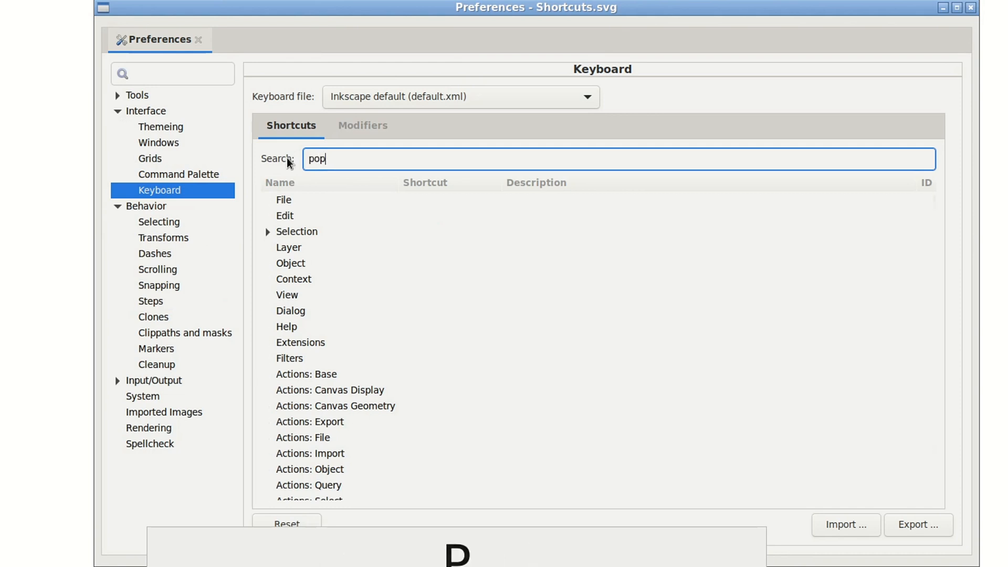
left_click(268, 231)
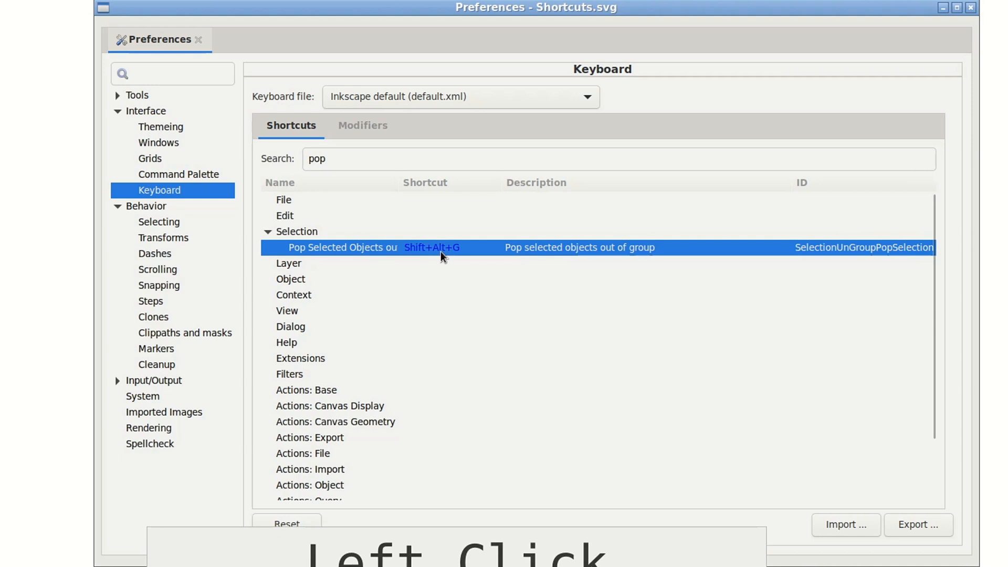
mouse_move(866, 385)
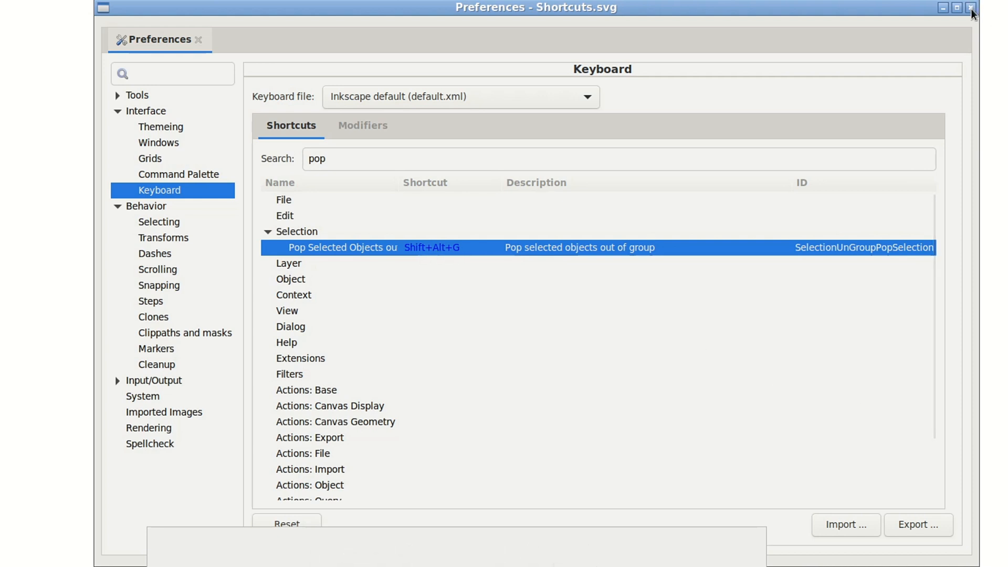
left_click(972, 8)
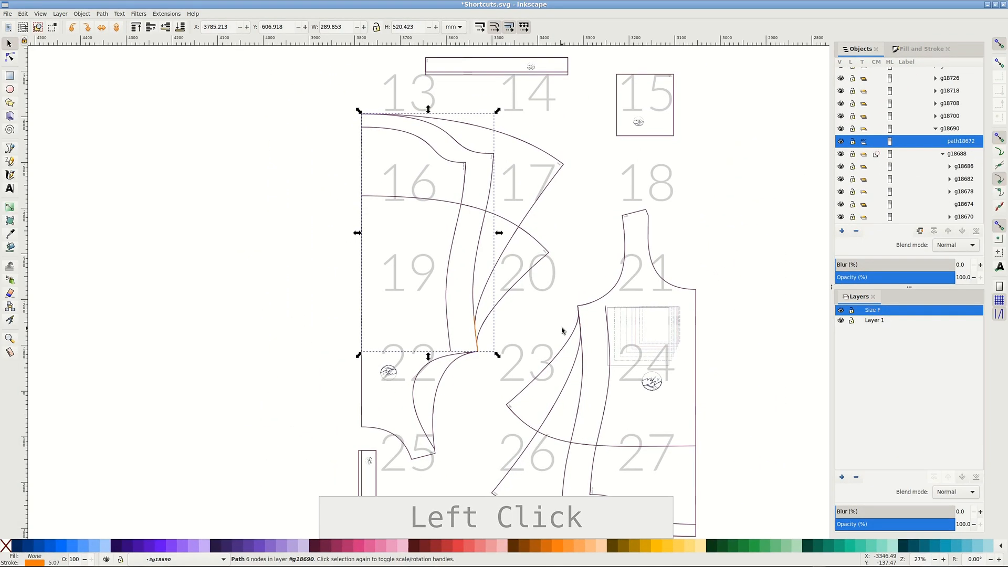
- Pop the six-node piece out through each nested group level with repeated Shift+Alt+G
key("shift+alt")
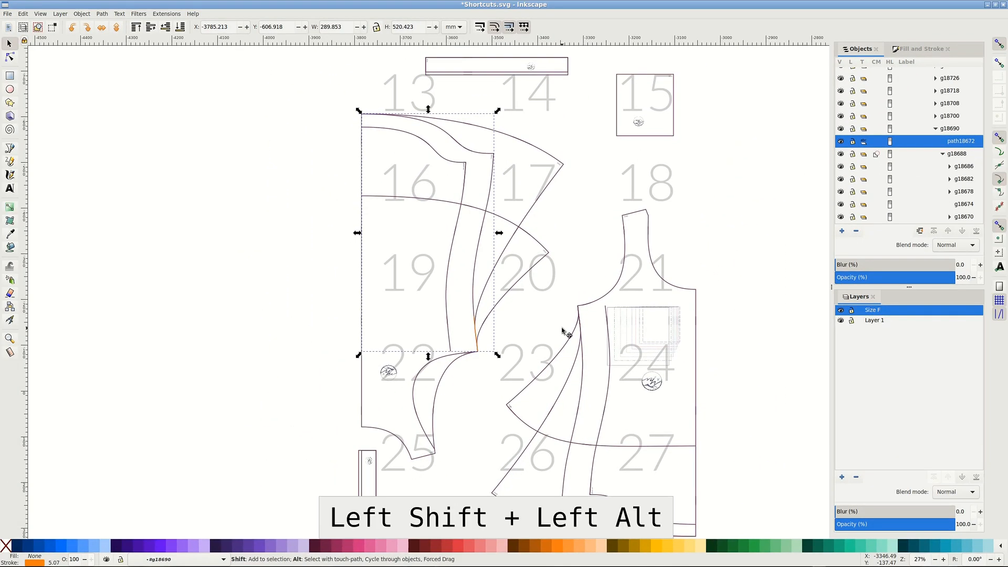
key("shift+alt+g")
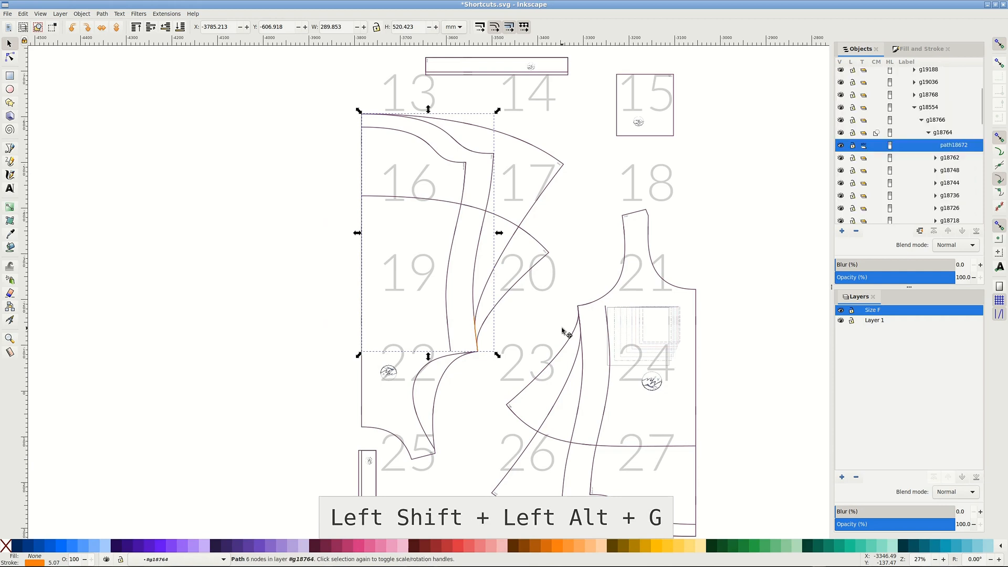
key("shift+alt+g")
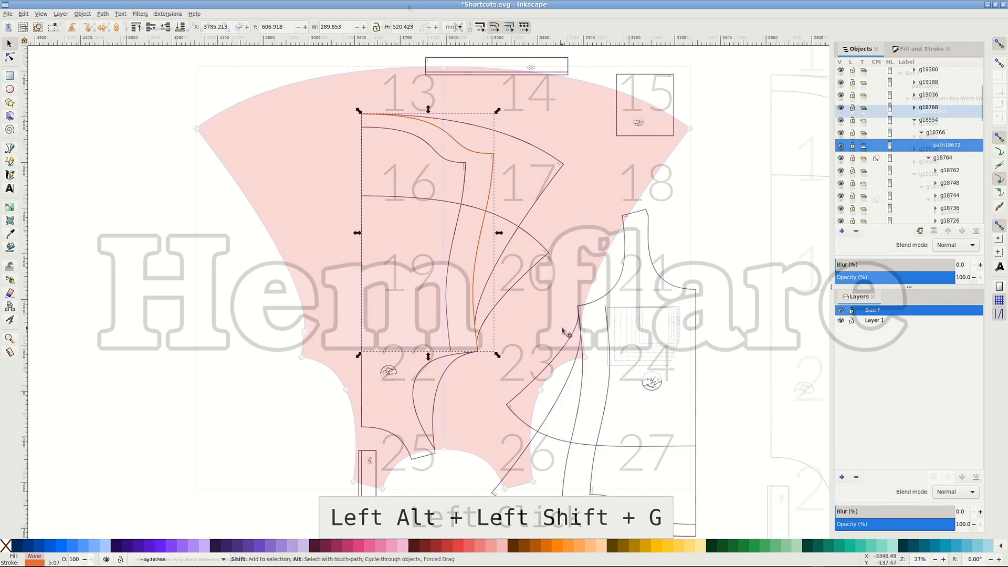
key("alt+shift+g")
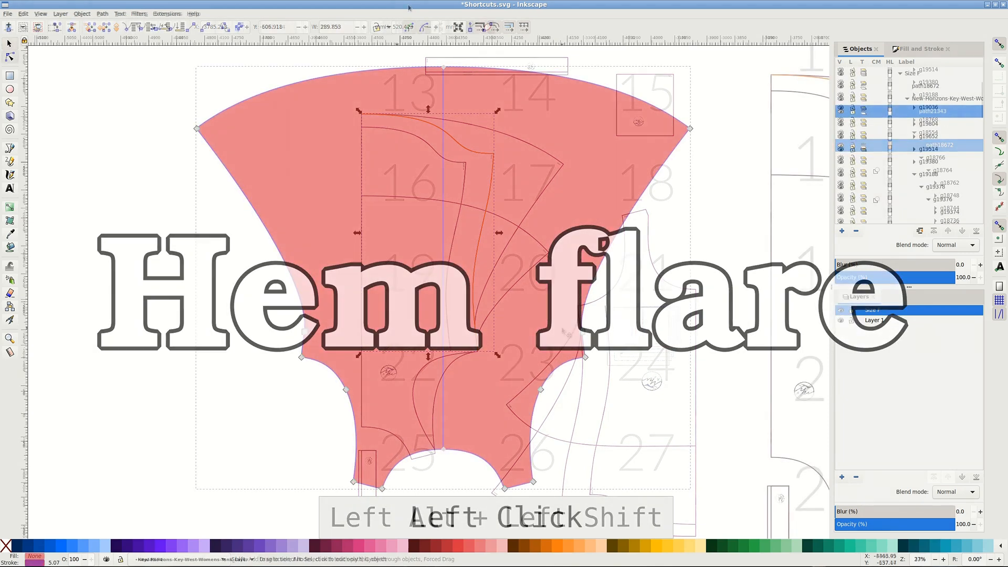